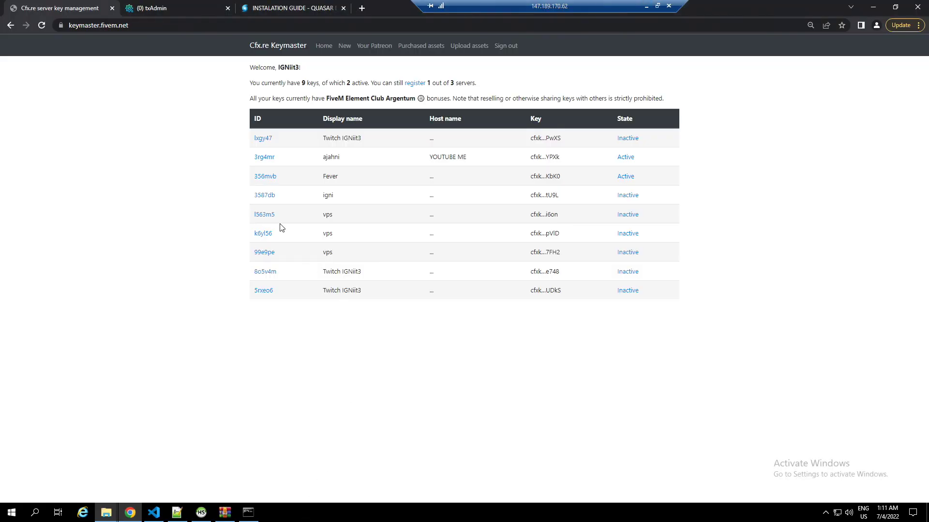
From the purchased assets list, download the Drugs asset pack as a zip.
left_click(421, 46)
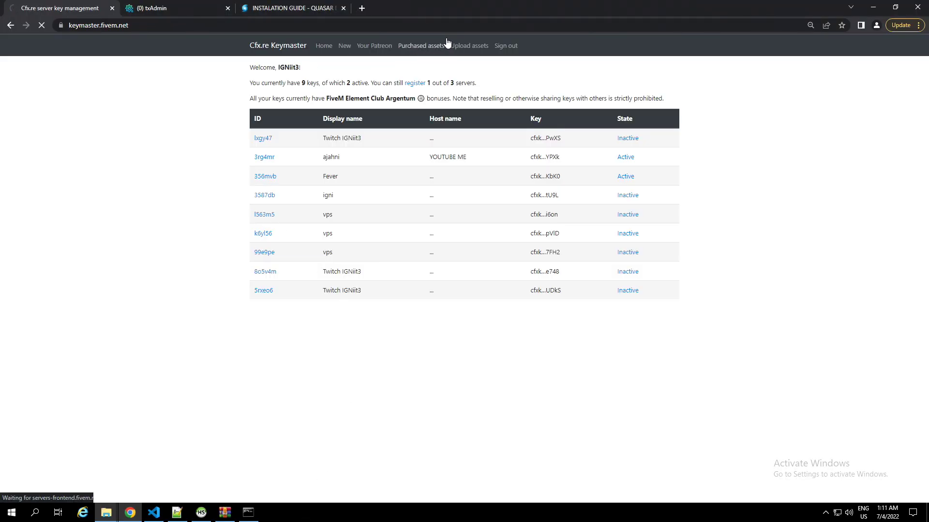
left_click(426, 45)
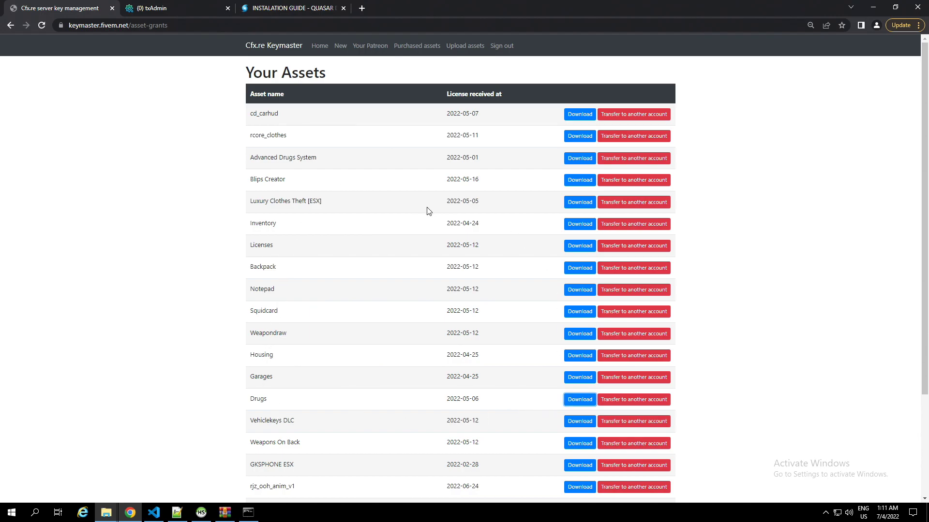
left_click(579, 399)
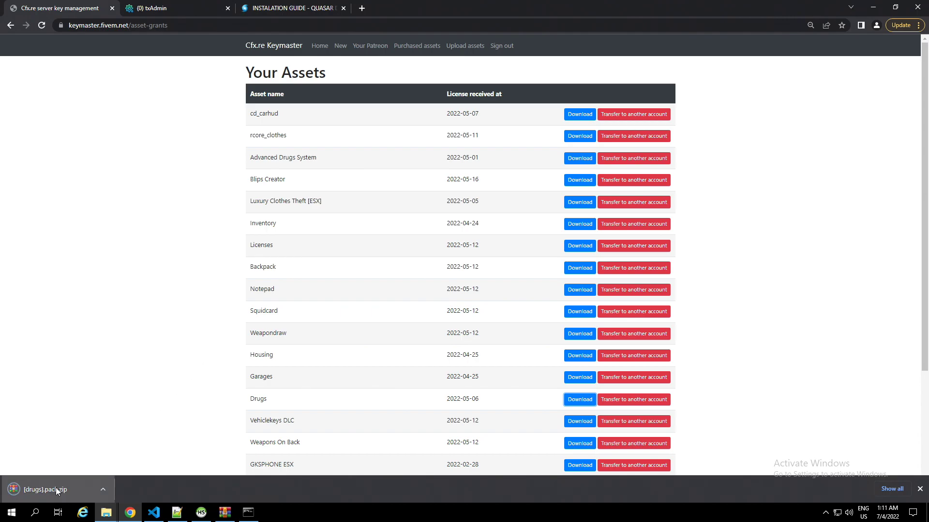
View the drugs folder inside the archive with its qs-drugs, sql and img folders.
left_click(45, 490)
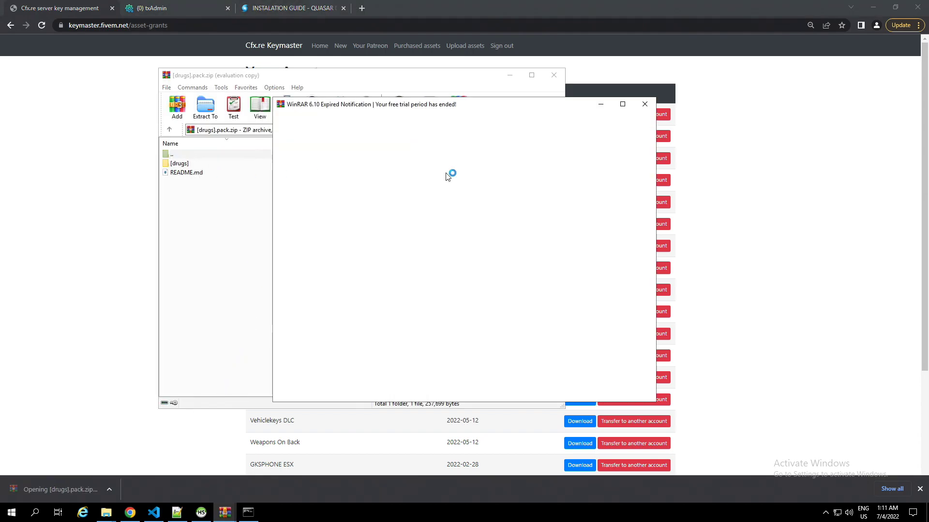
left_click(644, 104)
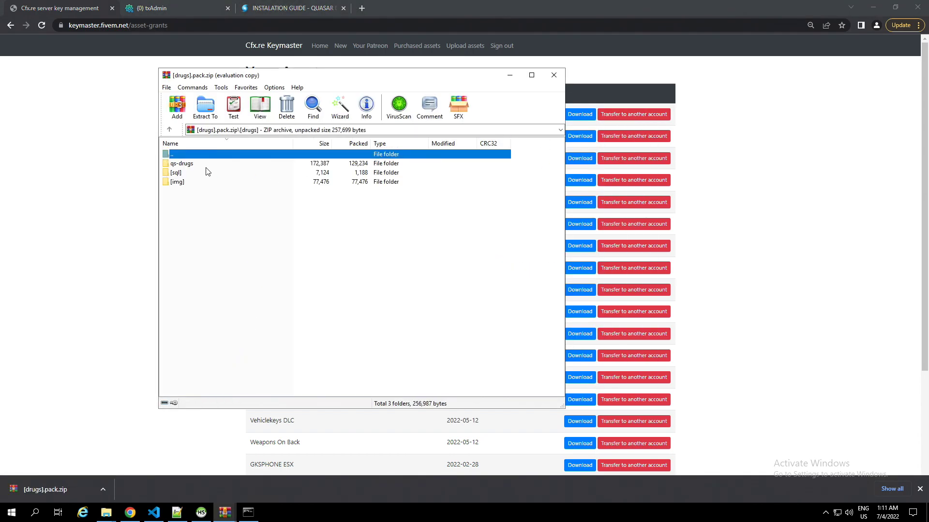
double_click(181, 163)
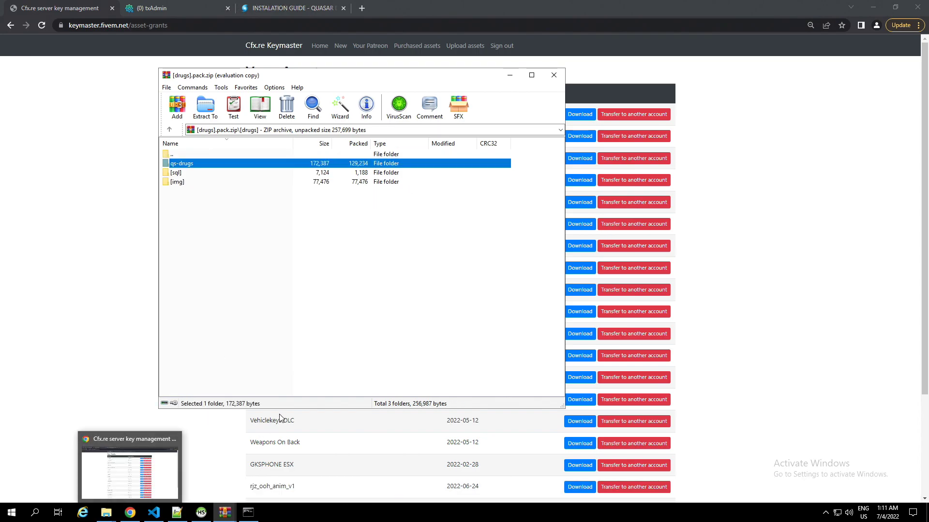
left_click(554, 75)
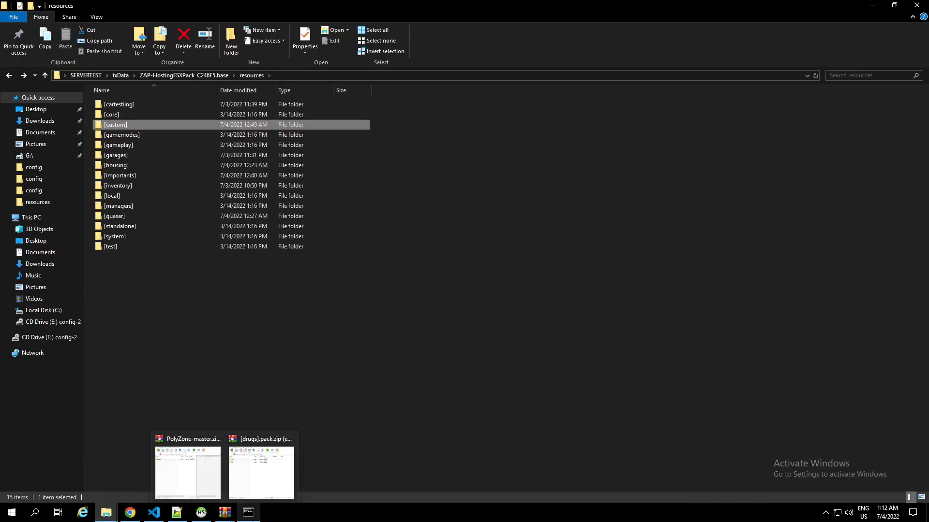
mouse_move(222, 443)
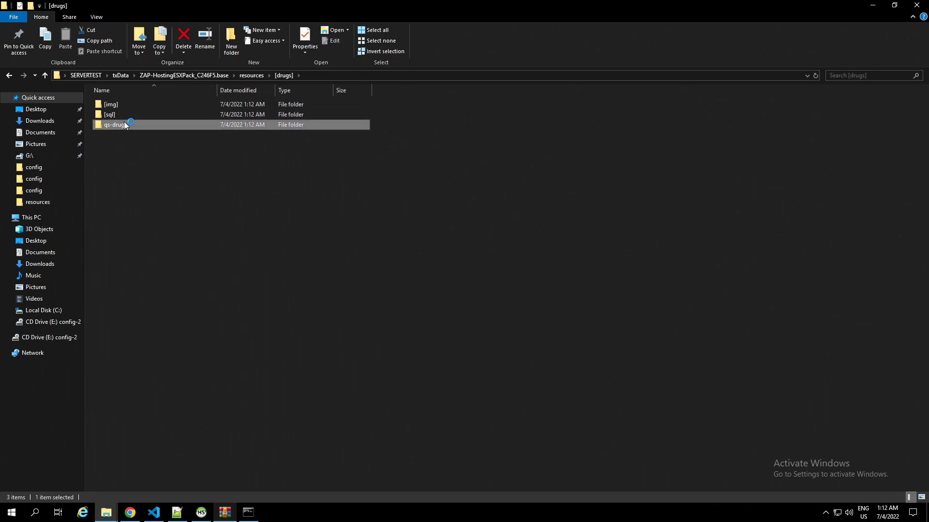
Browse the extracted drugs pack's sql folder, then go into qs-drugs' config folder.
left_click(110, 114)
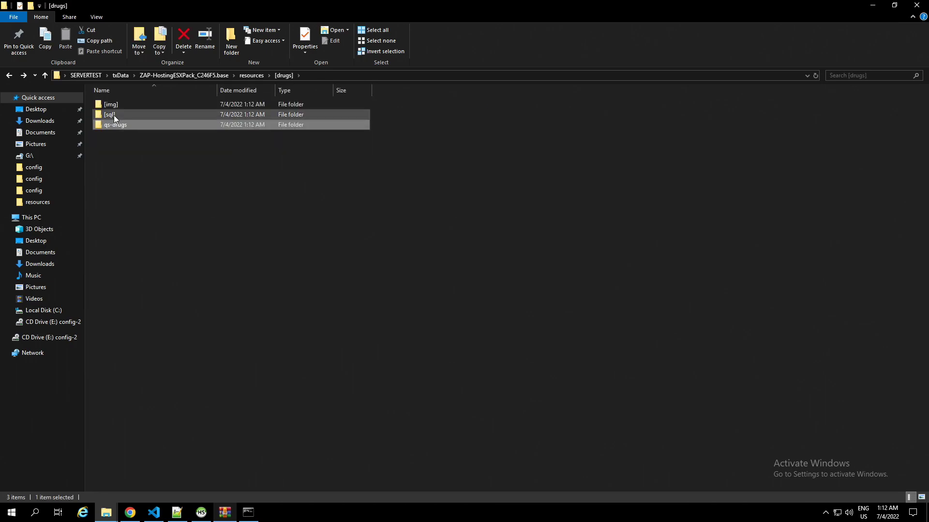
left_click(201, 513)
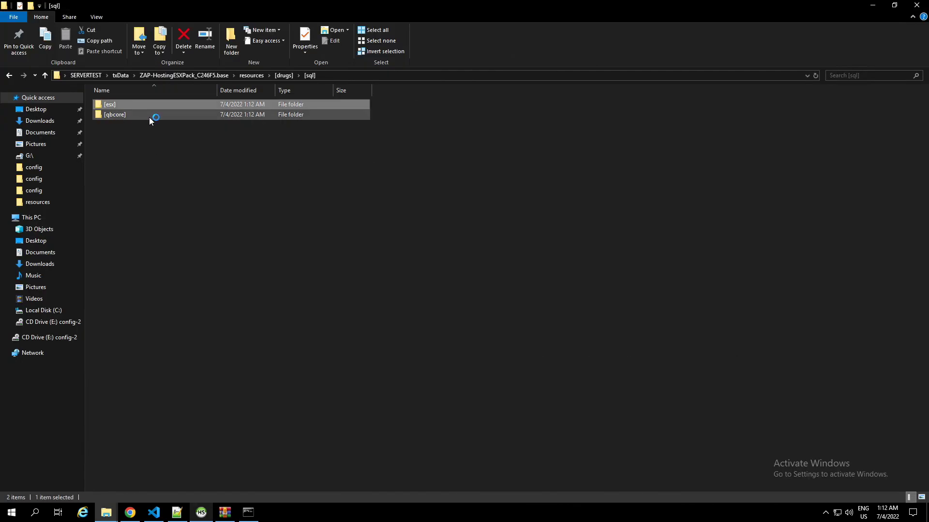
double_click(110, 104)
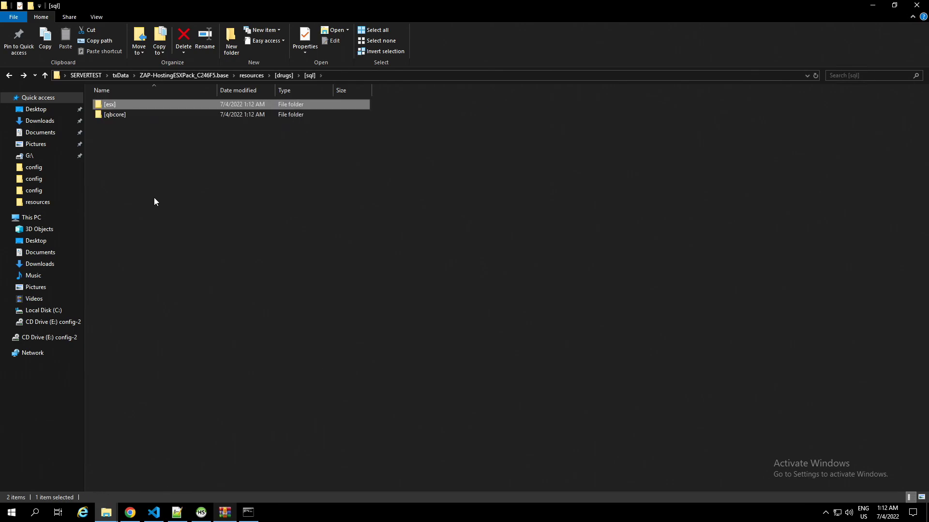
left_click(284, 75)
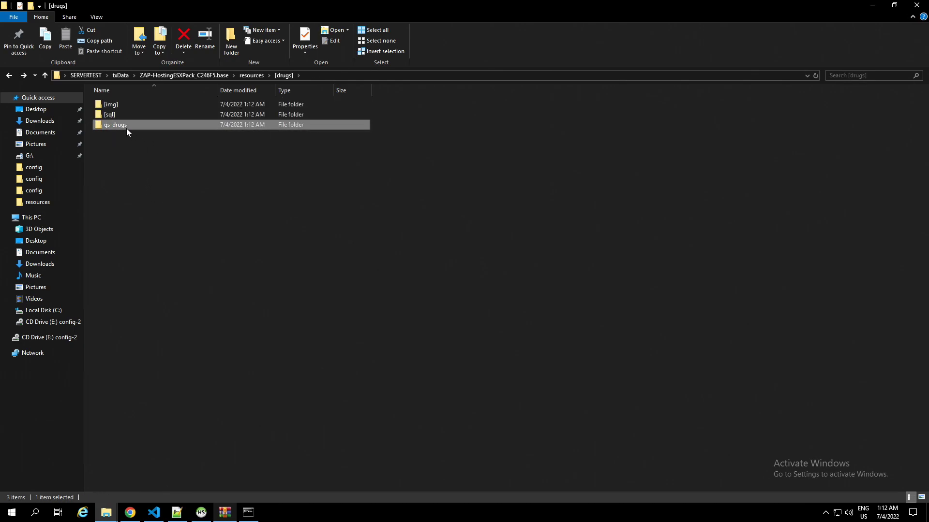
double_click(115, 125)
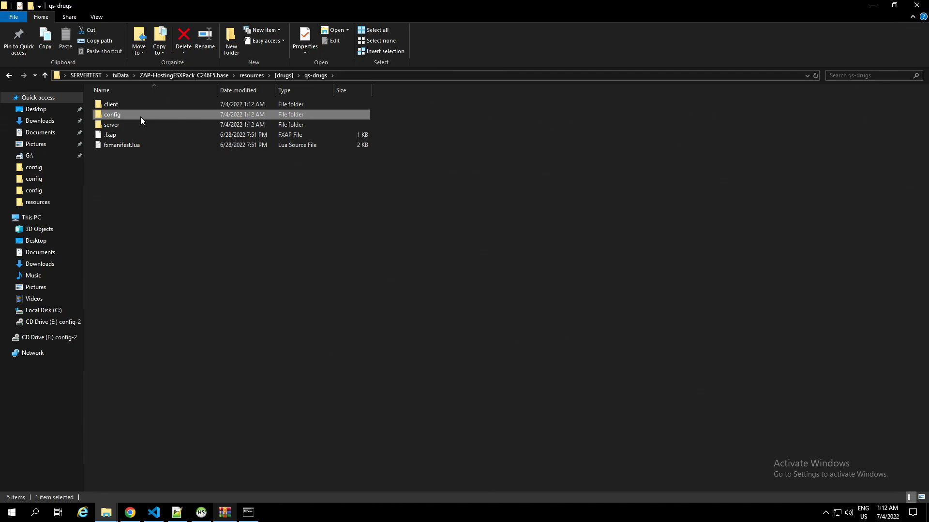
double_click(112, 115)
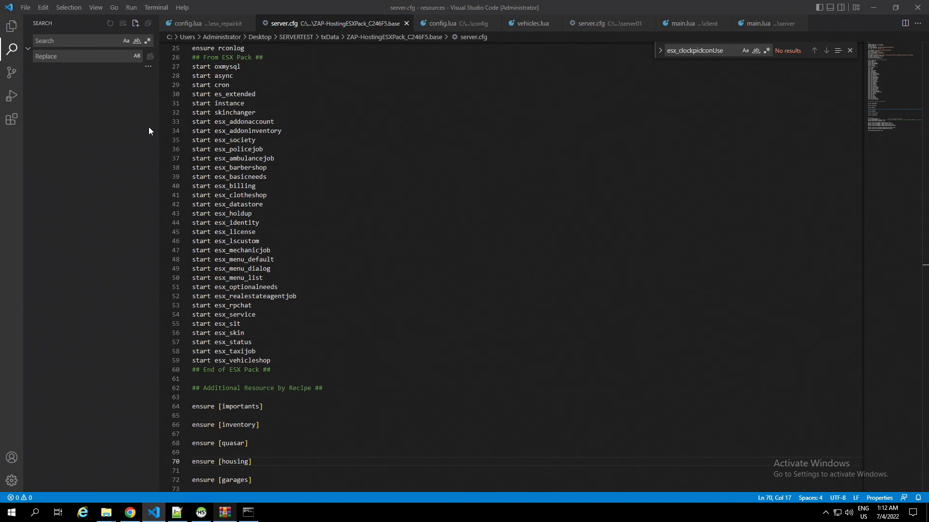
Review config.lua's general settings, job list and map blip entries.
left_click(450, 23)
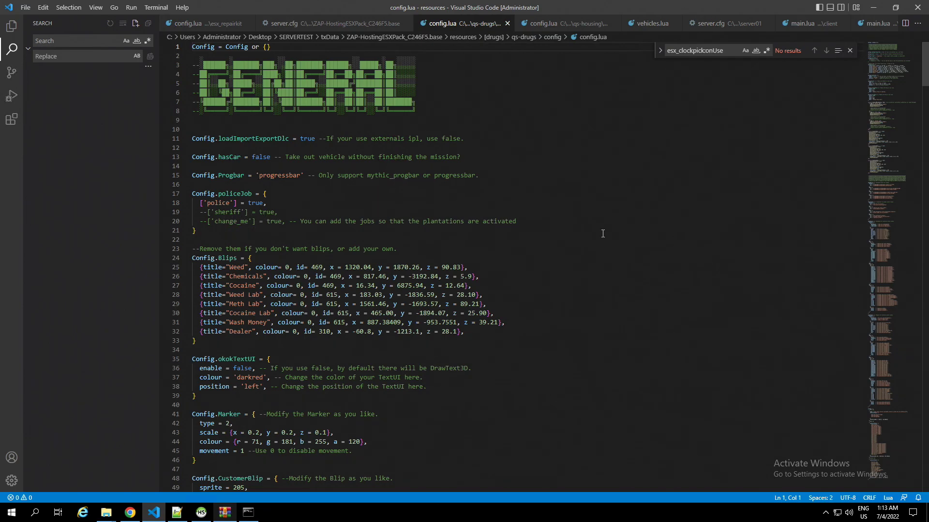
scroll("down", 3)
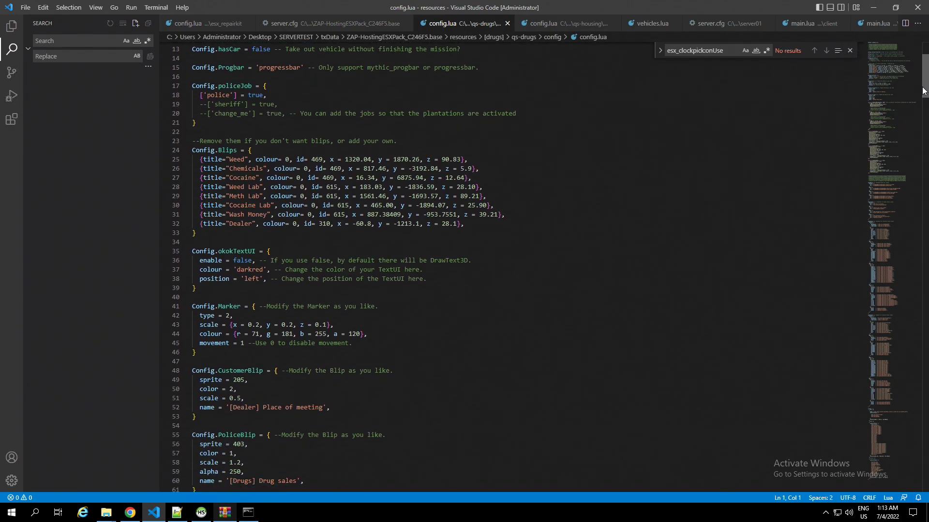
scroll("down", 3)
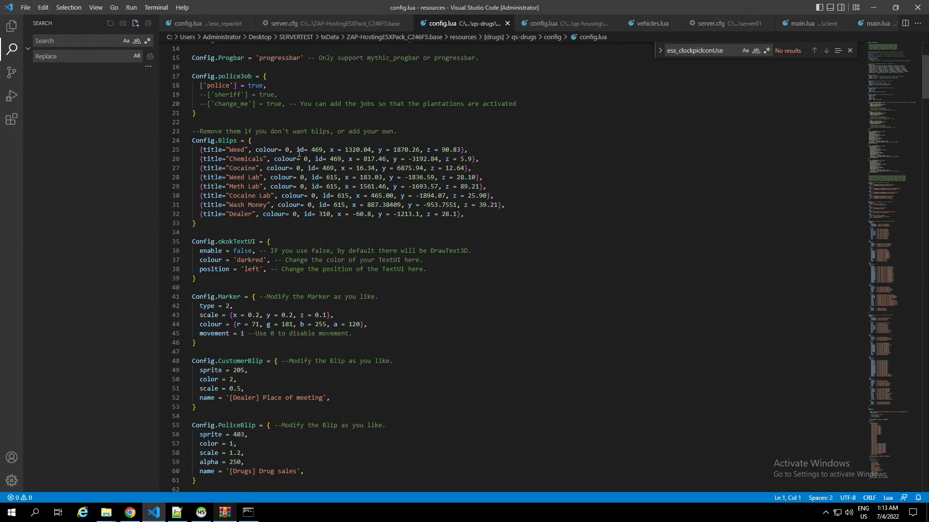
mouse_move(130, 512)
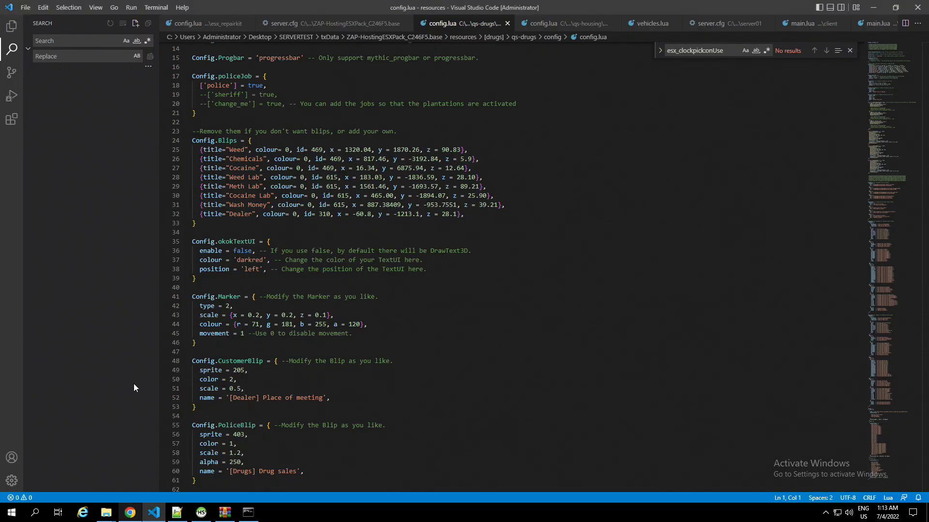
left_click(105, 513)
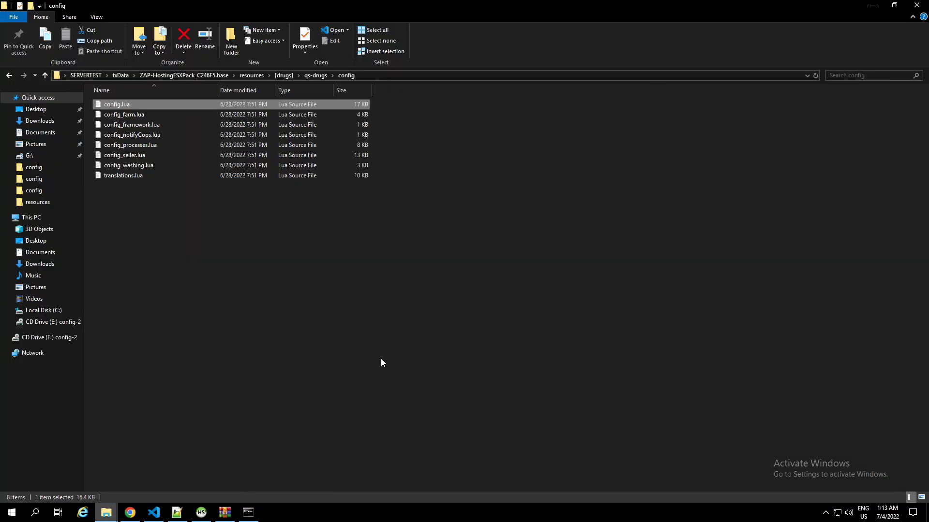
left_click(284, 75)
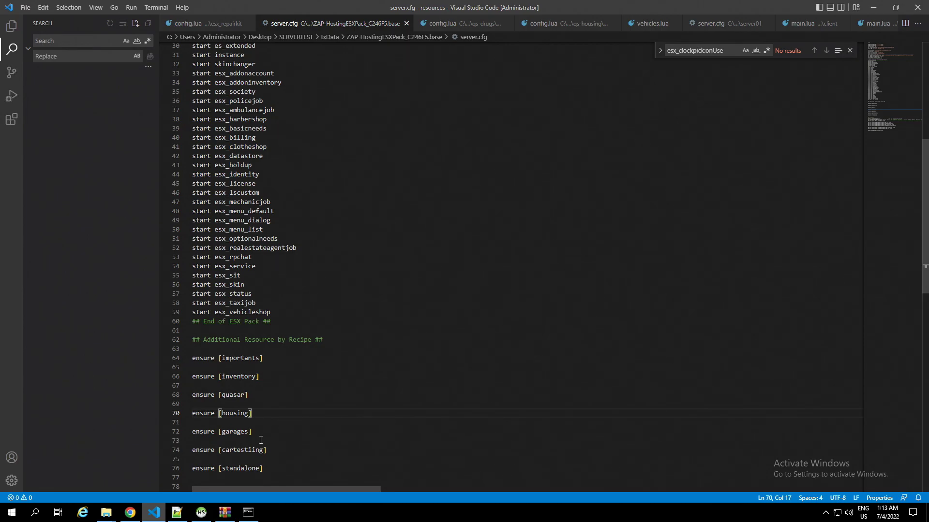
Insert a new 'ensure [drugs]' line in server.cfg after the garages entry.
left_click(261, 440)
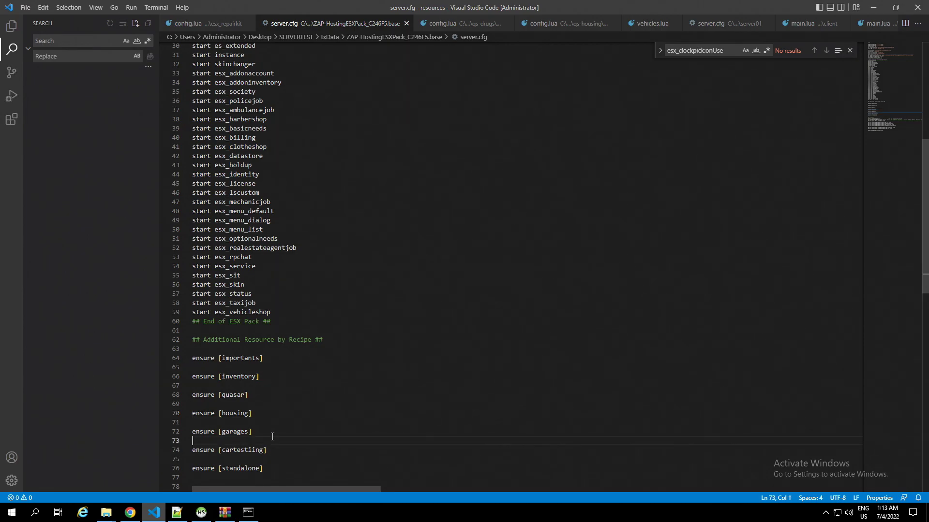
key("Enter")
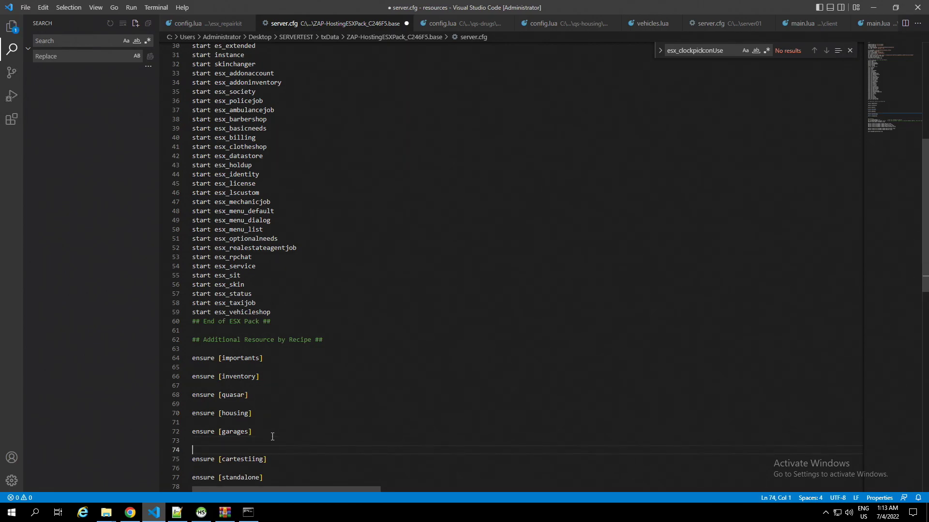
type("ENSUR")
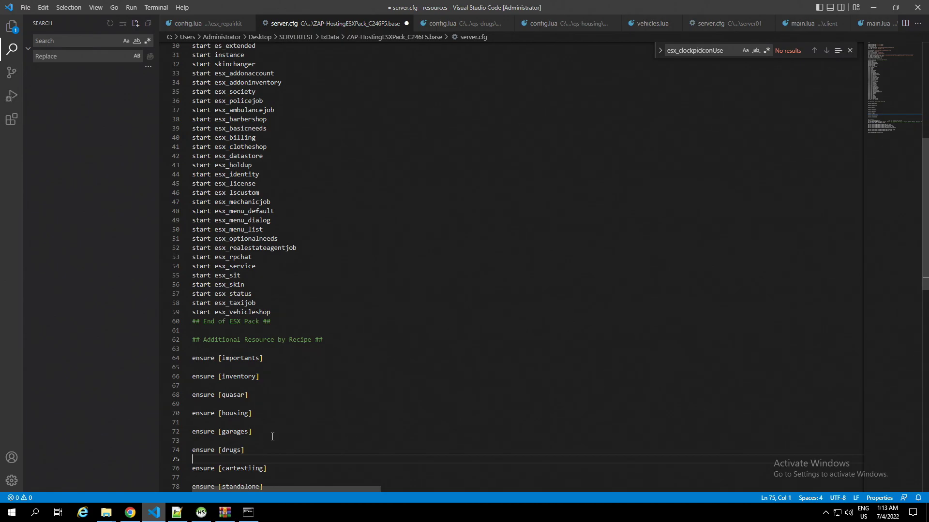
left_click(27, 7)
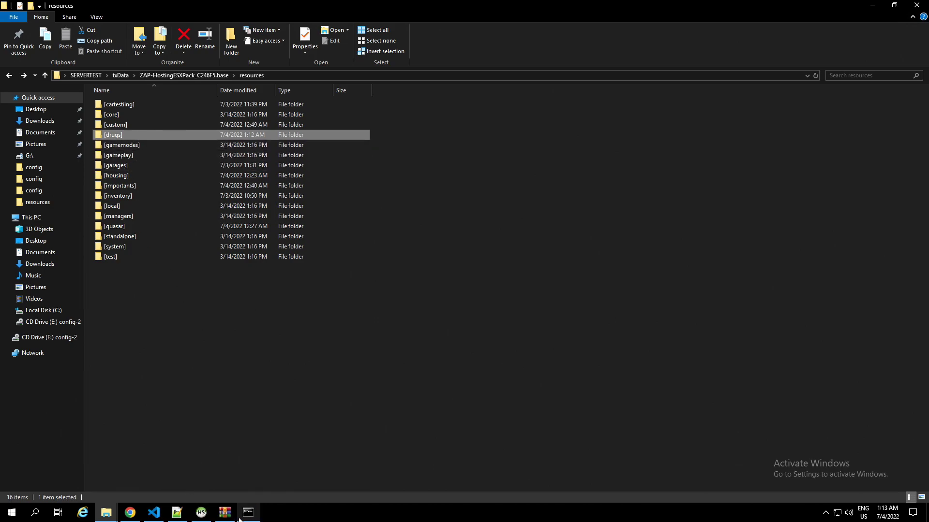
Start the FXServer so its console loads qs-core, qs-inventory and qs-shops.
left_click(129, 512)
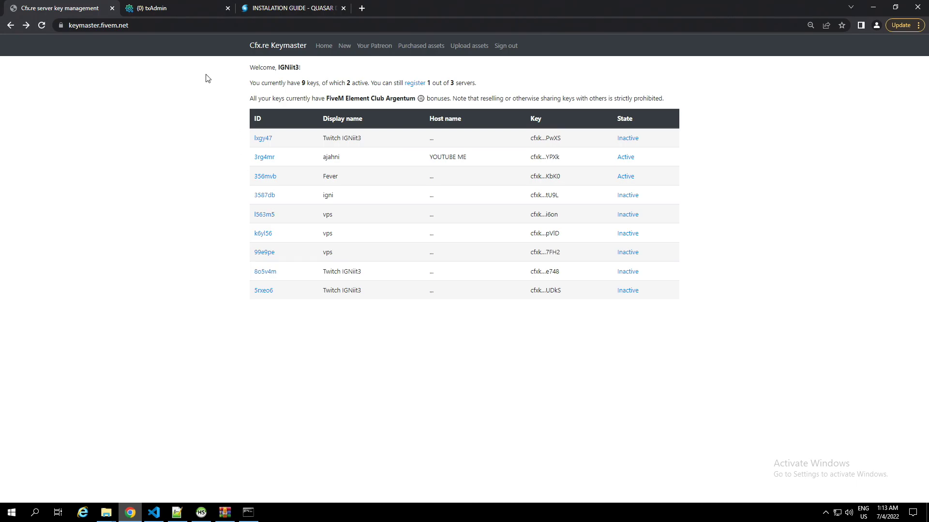
left_click(160, 8)
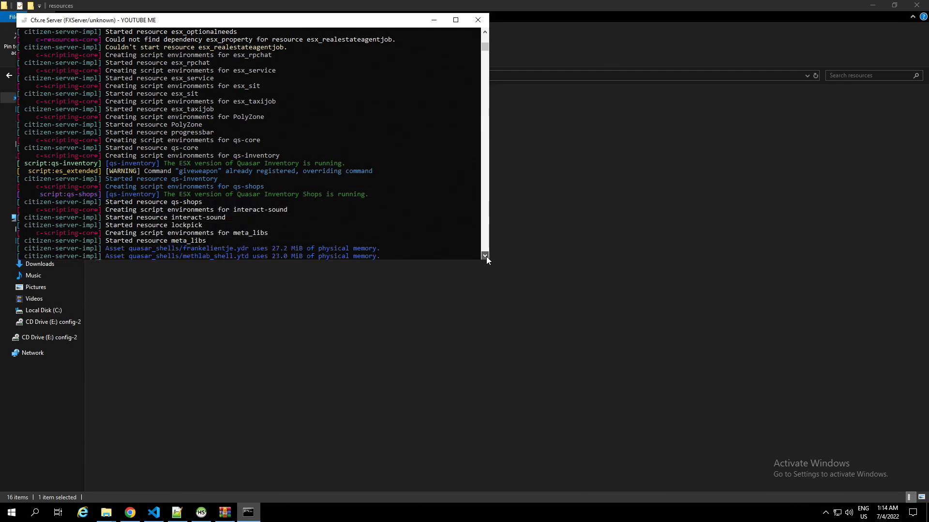
scroll("down", 3)
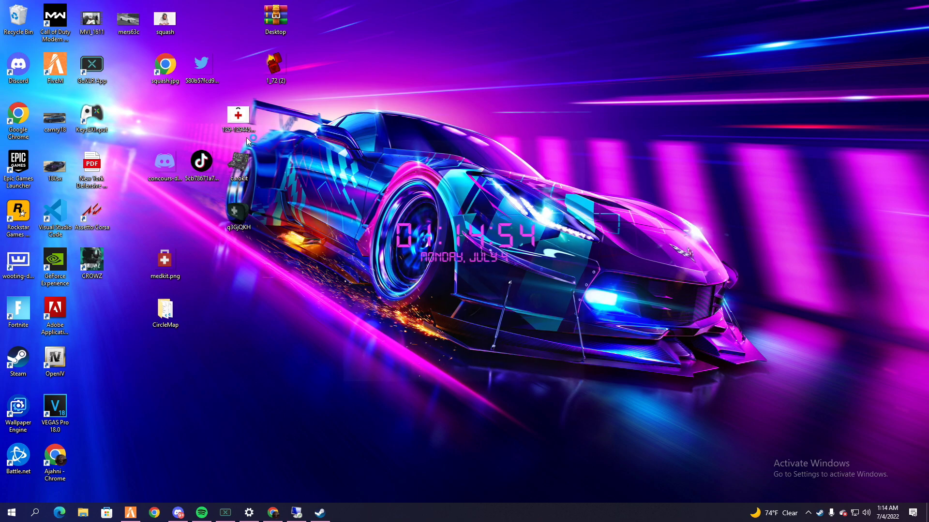
Launch FiveM from the desktop shortcut and connect to the server.
double_click(55, 63)
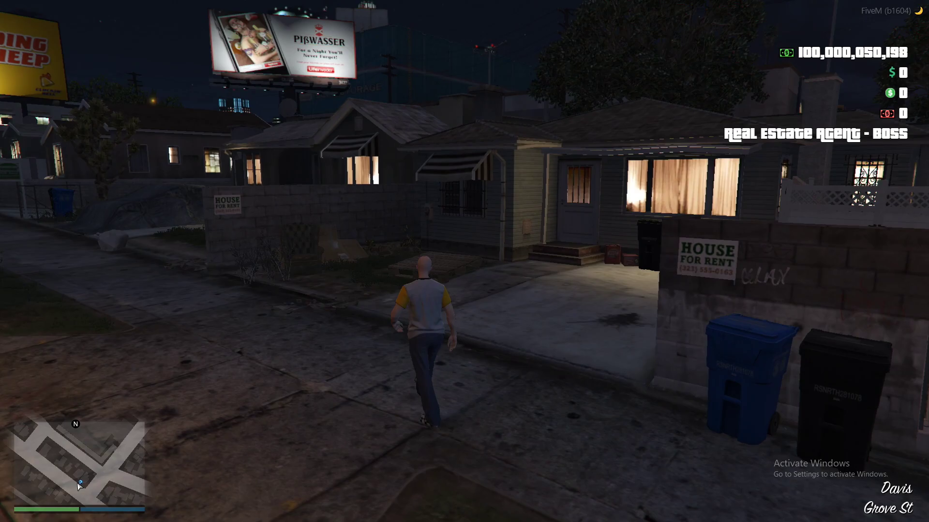
Teleport to the waypoint via txAdmin and harvest two marijuana plants with E.
key("TAB")
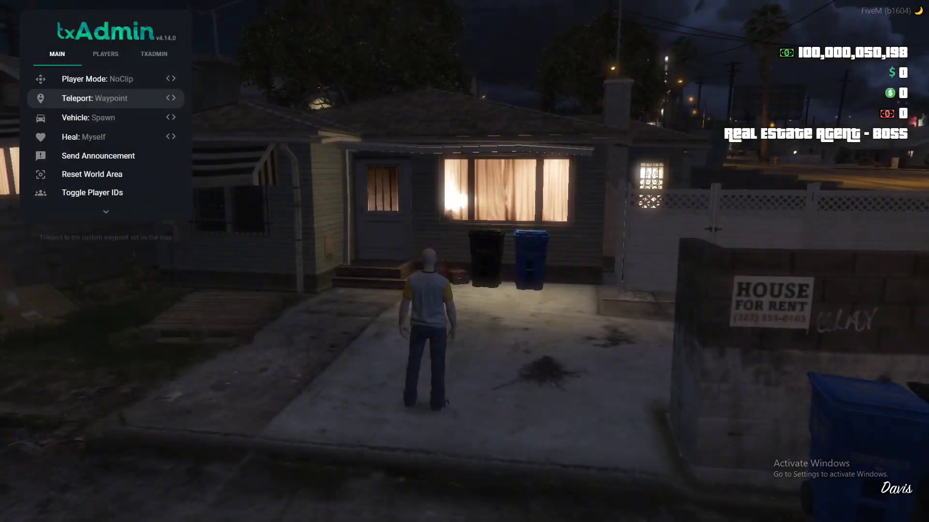
left_click(95, 98)
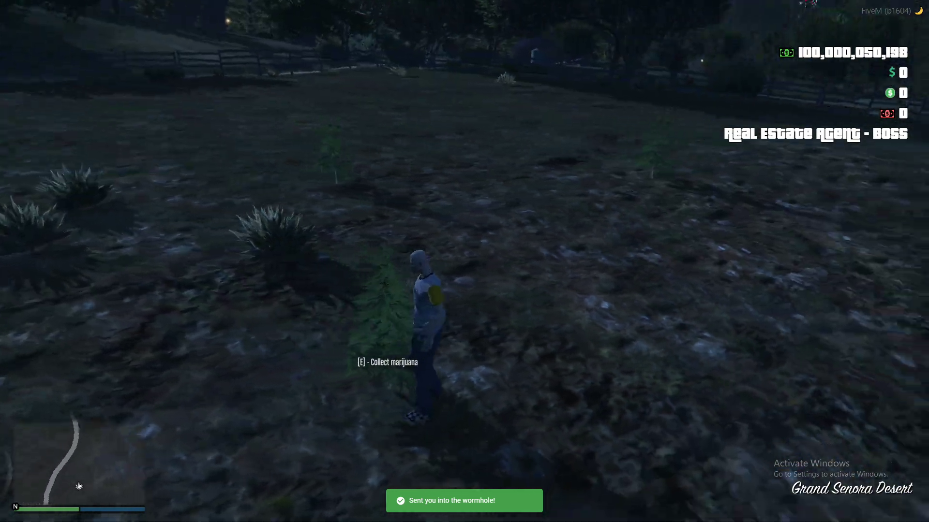
key("e")
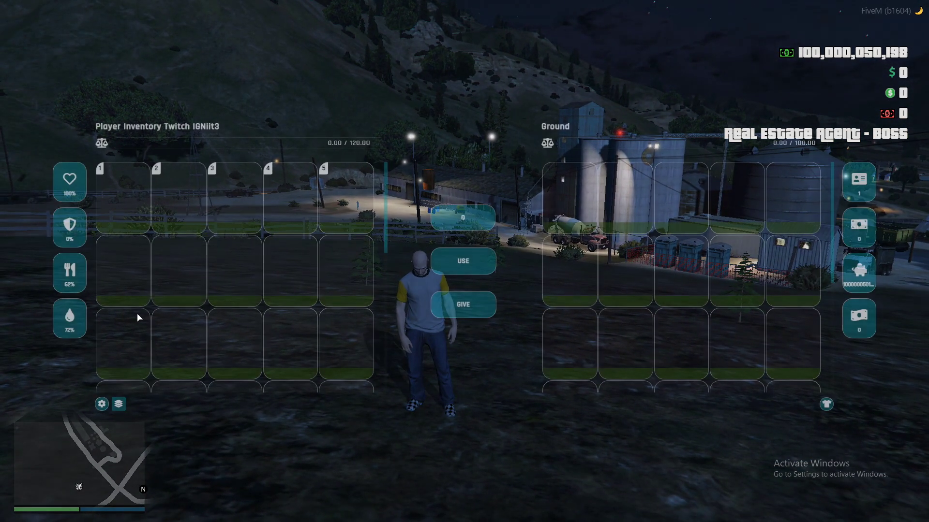
key("Escape")
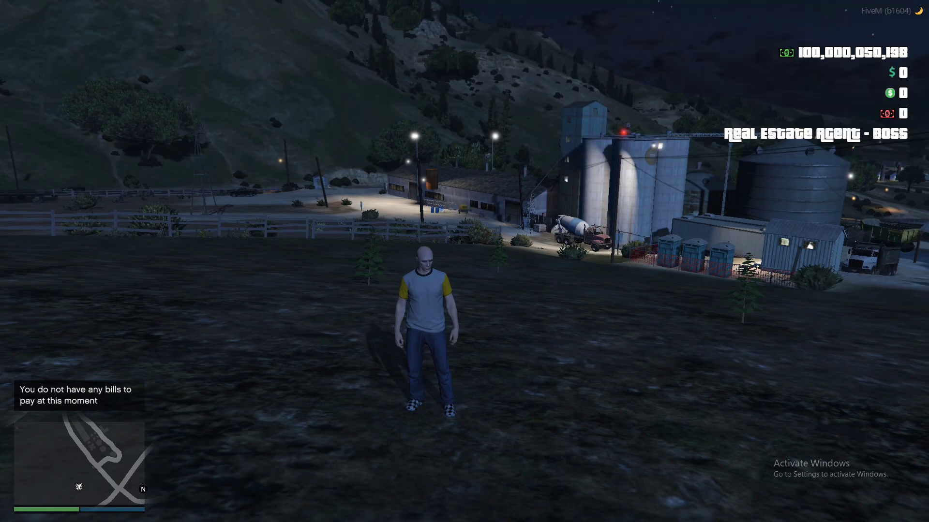
key("w")
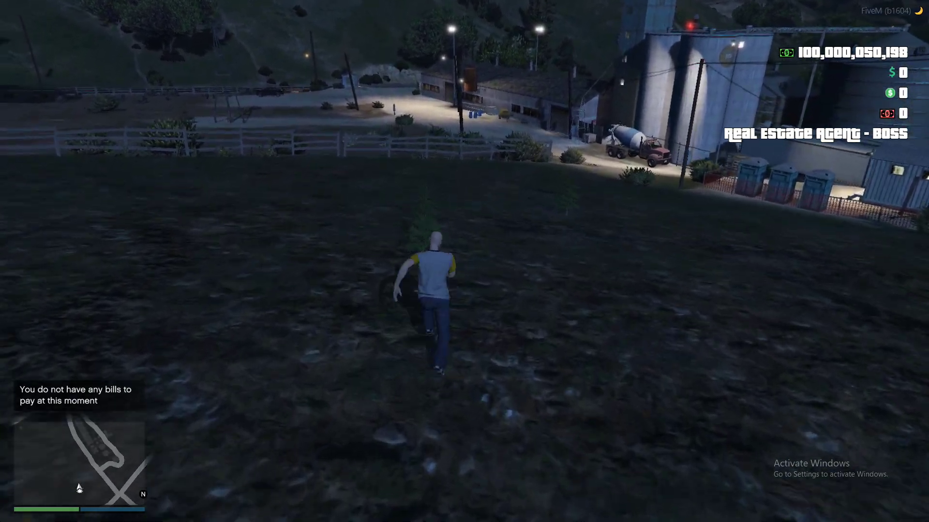
key("w")
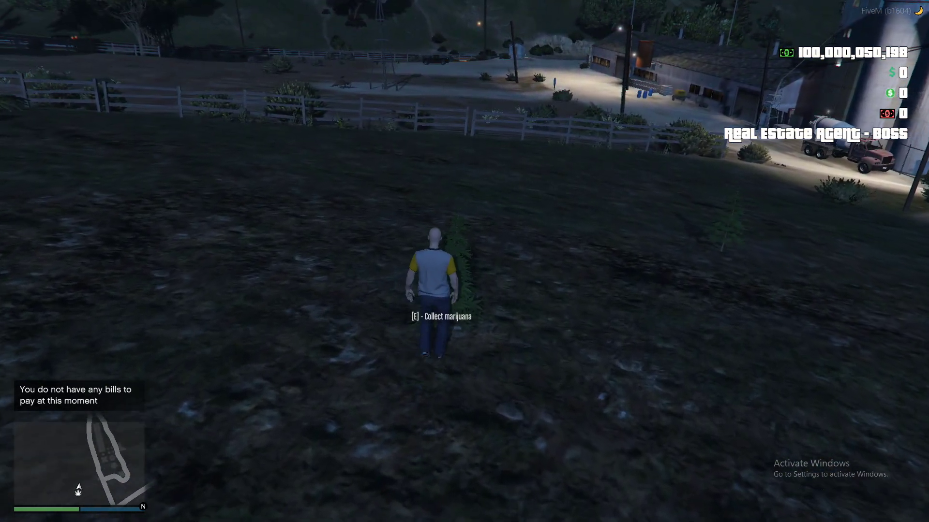
key("e")
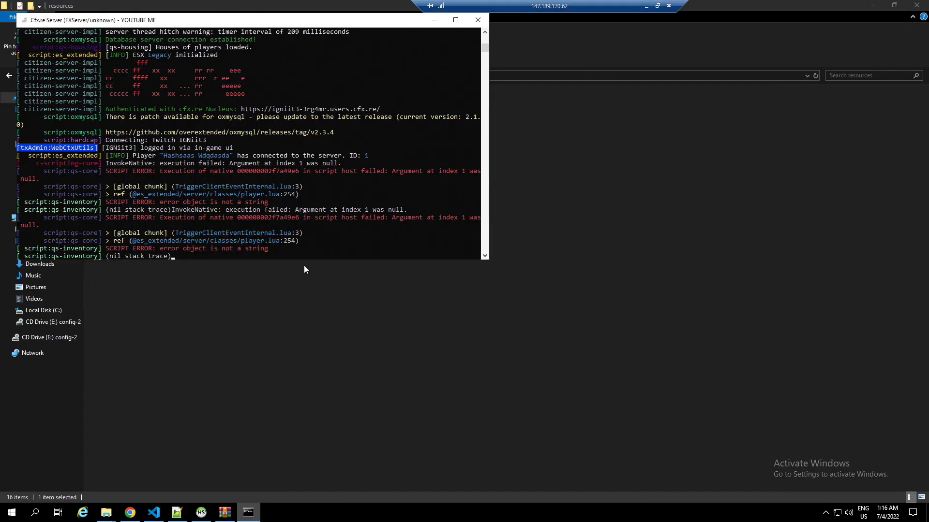
mouse_move(223, 213)
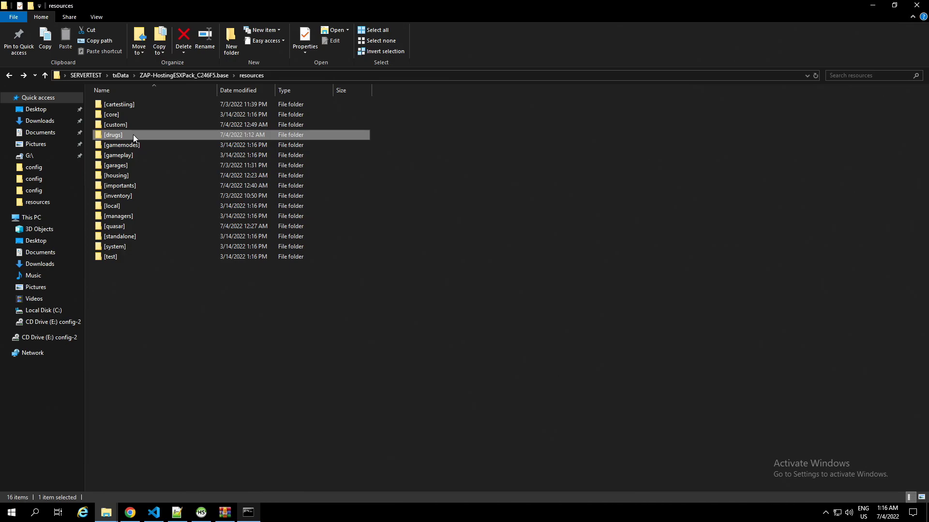
Copy all the drug item PNGs from the pack's img folder.
double_click(114, 135)
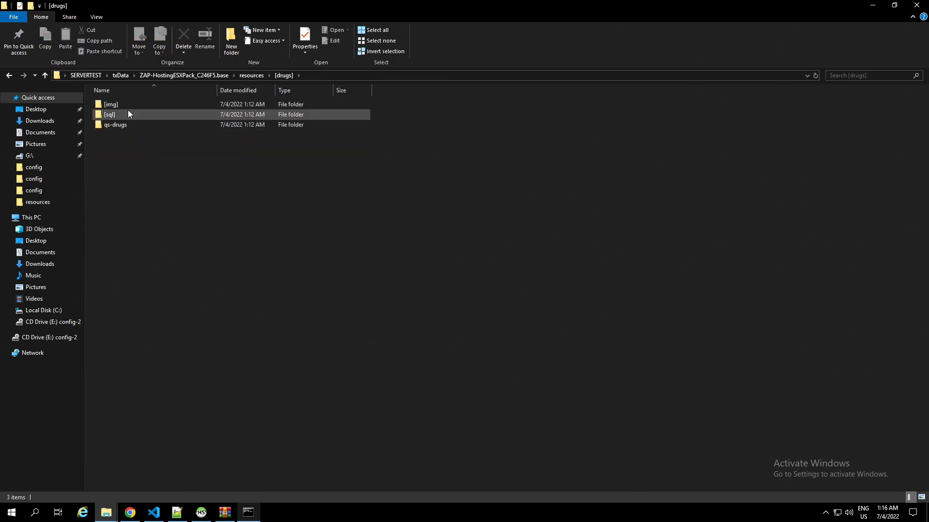
left_click(109, 115)
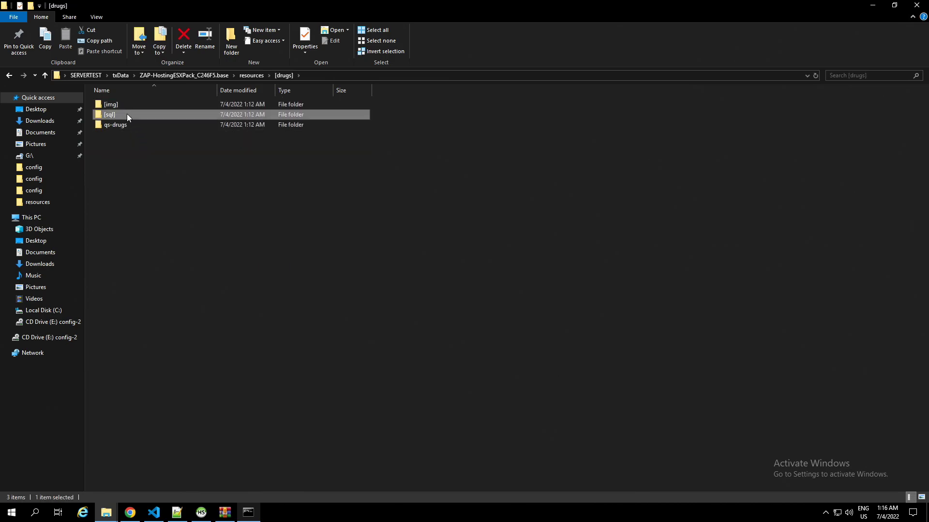
left_click(111, 104)
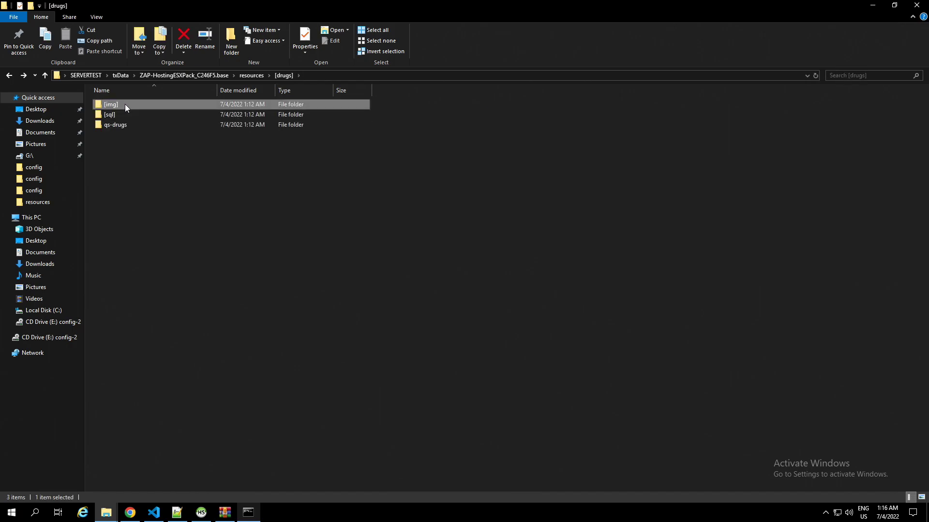
double_click(110, 104)
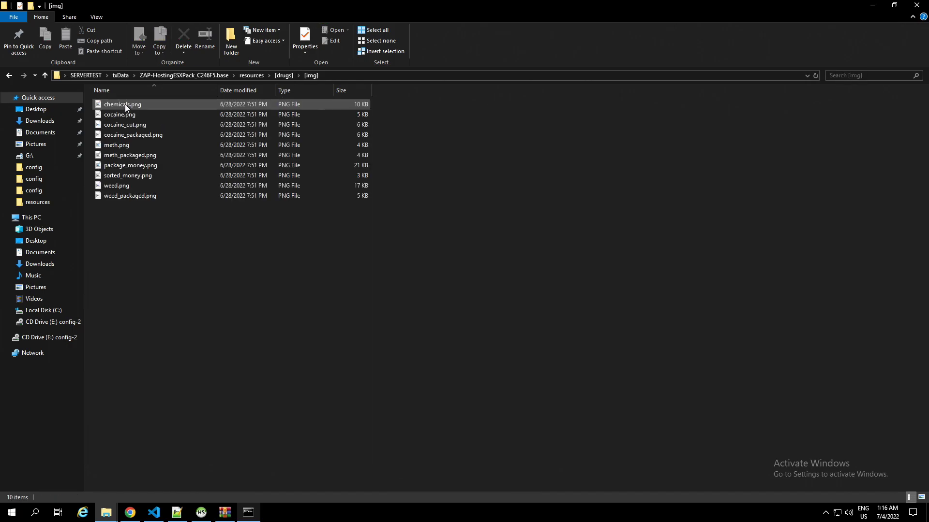
left_click(130, 165)
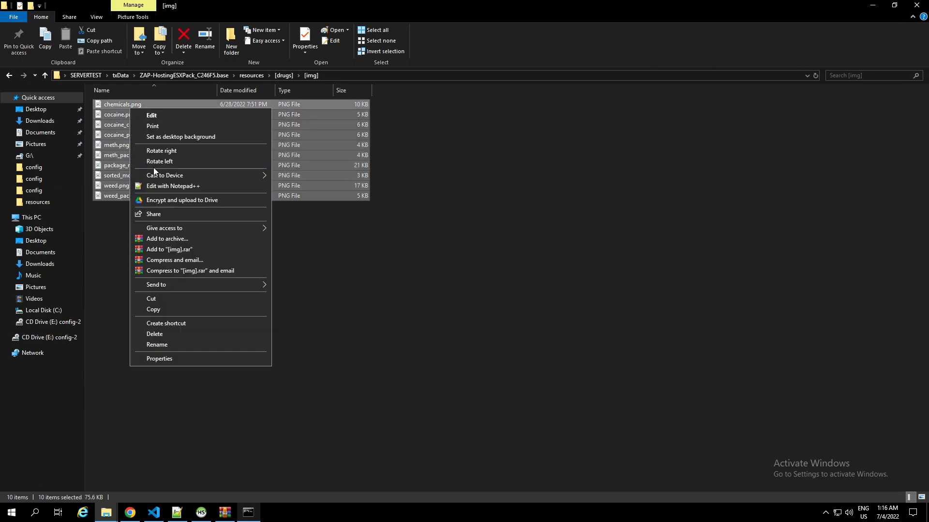
left_click(8, 76)
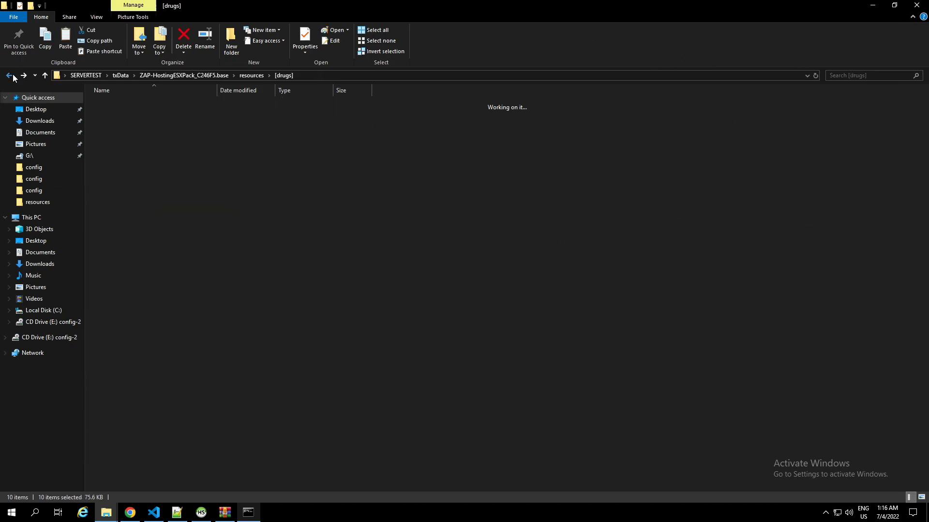
Navigate to inventory > qs-inventory > html > images, the item images folder.
left_click(7, 76)
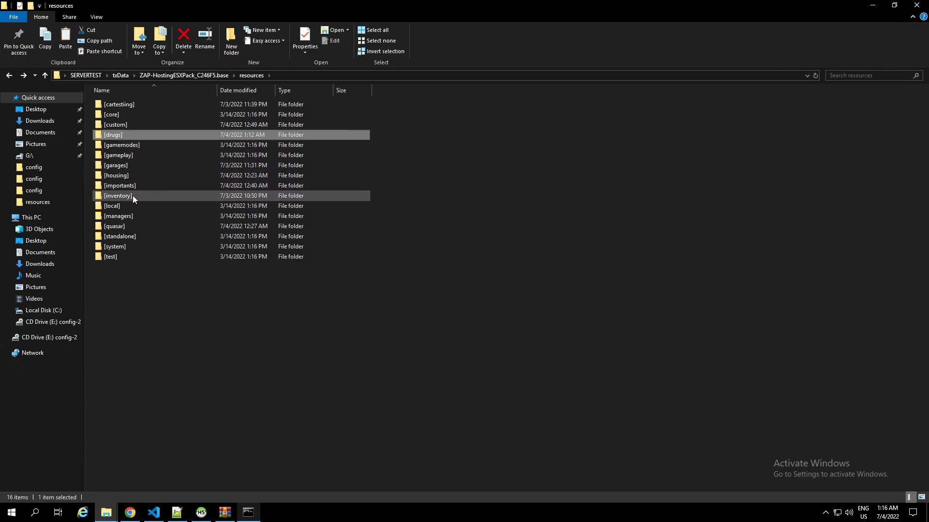
double_click(117, 195)
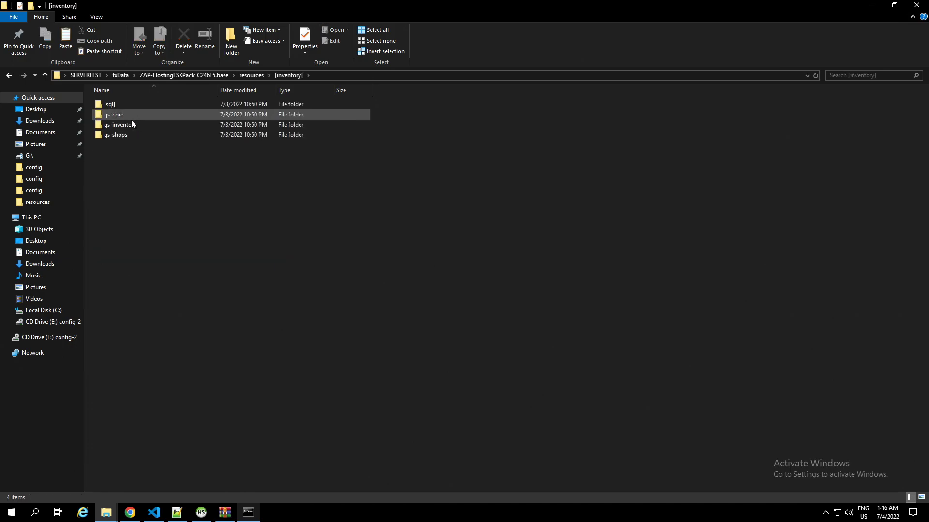
left_click(119, 125)
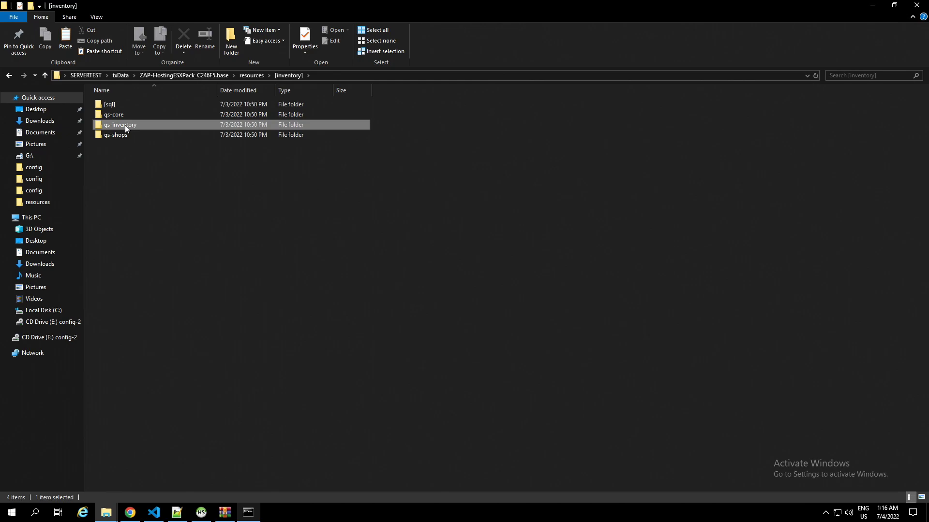
double_click(120, 124)
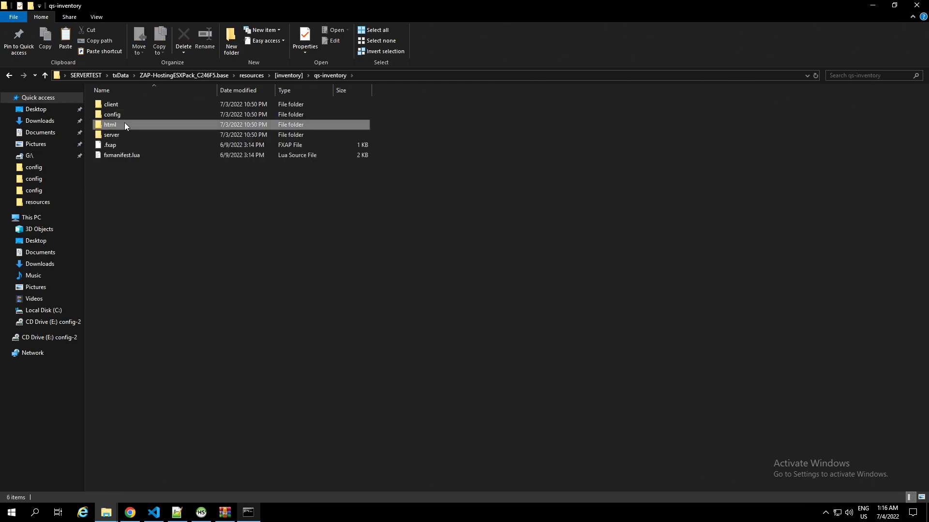
double_click(110, 124)
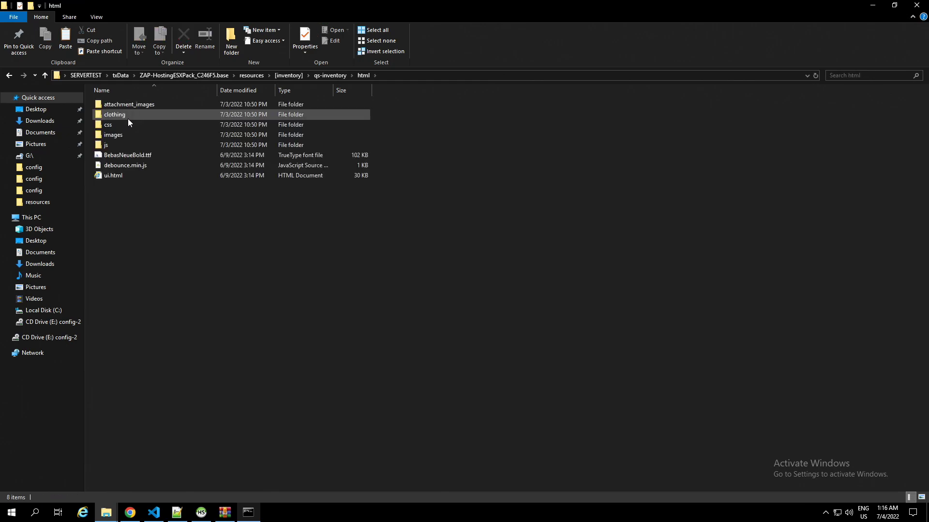
double_click(113, 135)
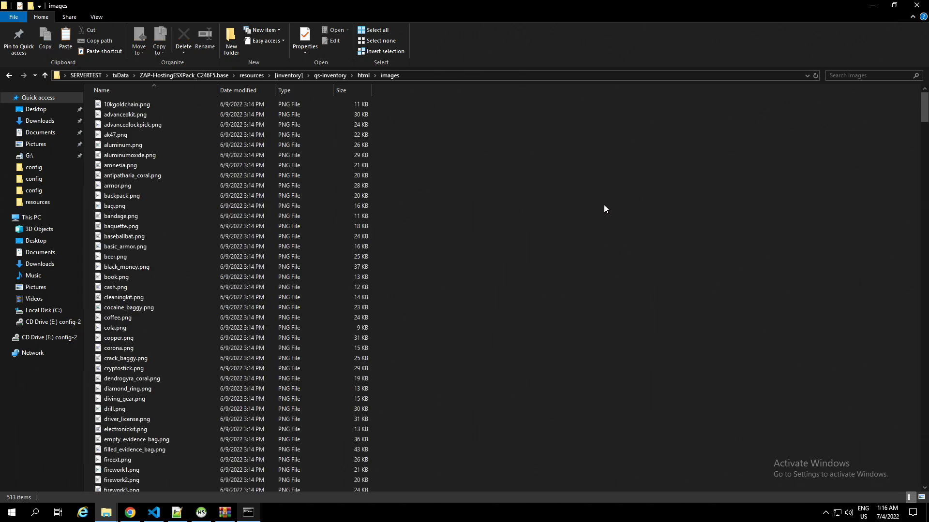
mouse_move(675, 254)
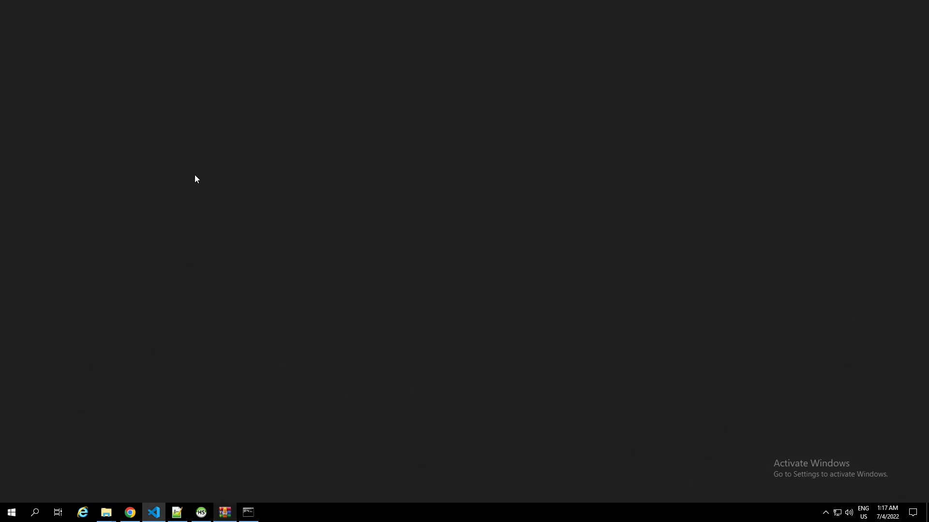
Confirm server.cfg ensures [drugs], then return to the server resources folder.
left_click(153, 512)
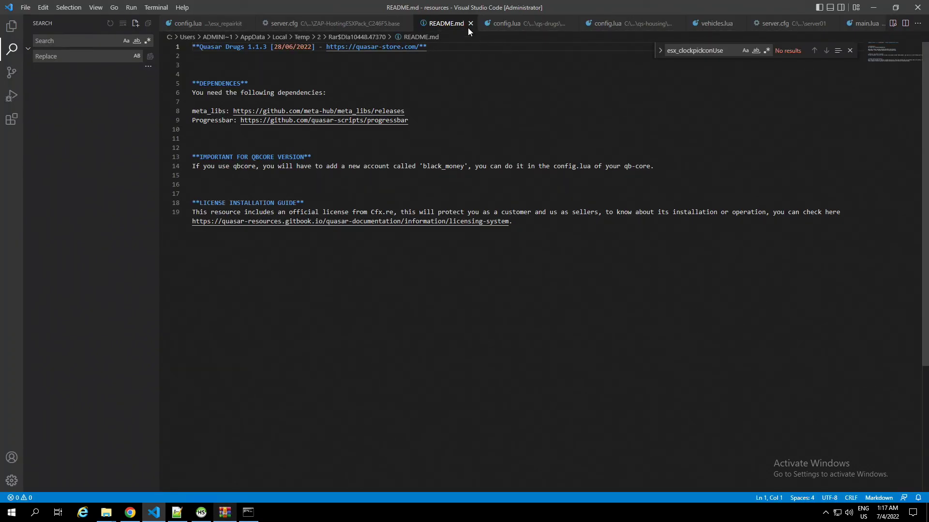
left_click(477, 23)
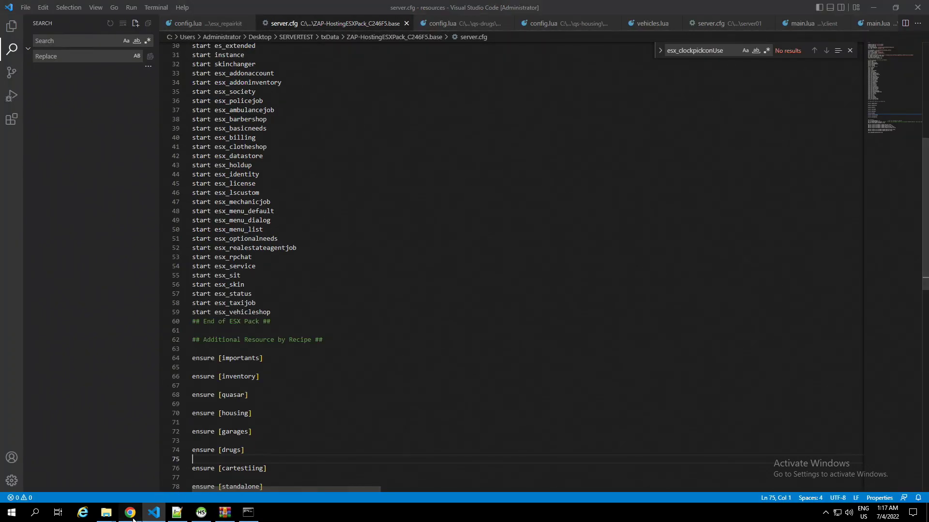
left_click(105, 513)
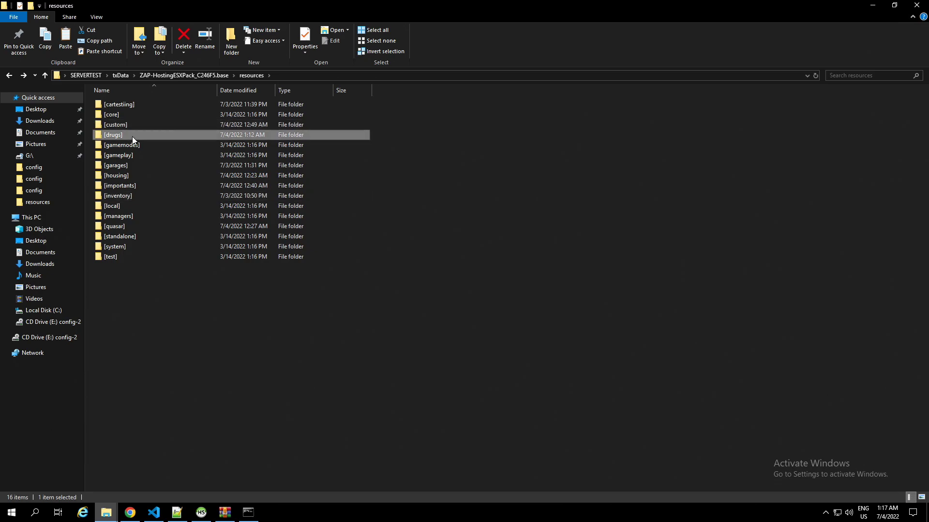
Browse the qs-drugs zip to [drugs] > [sql] > [esx] and open items-qs-inventory.lua.
double_click(114, 134)
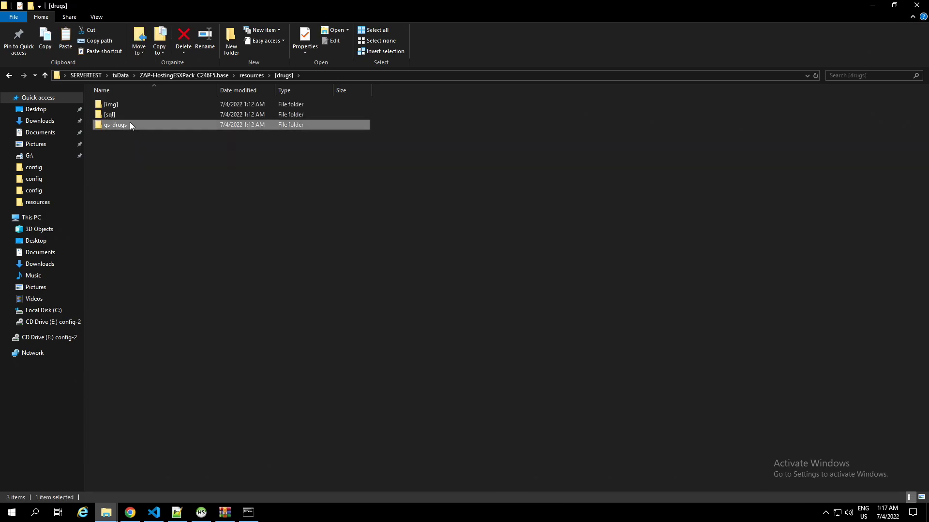
double_click(115, 124)
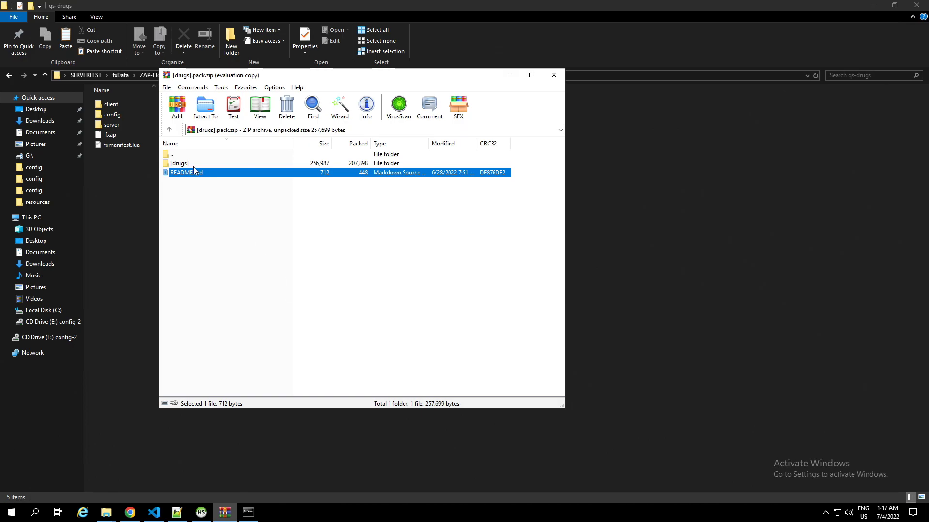
double_click(179, 163)
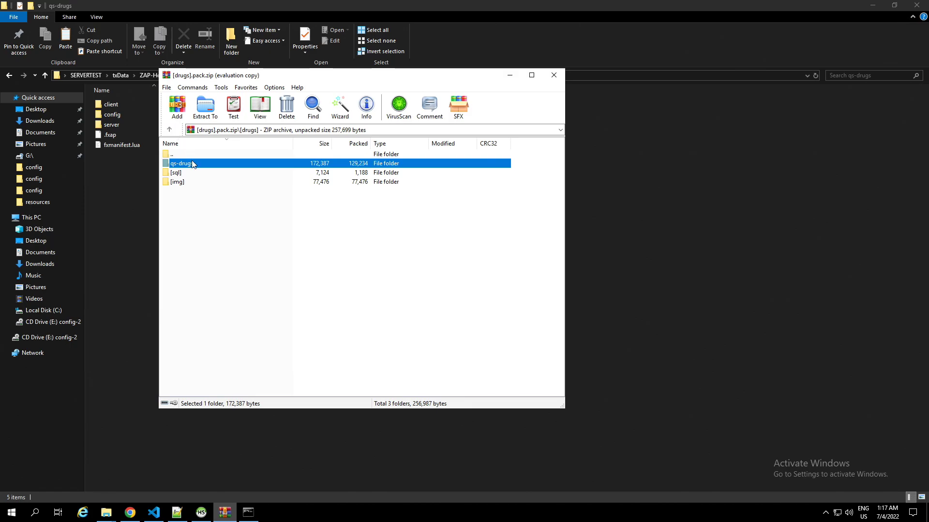
double_click(181, 163)
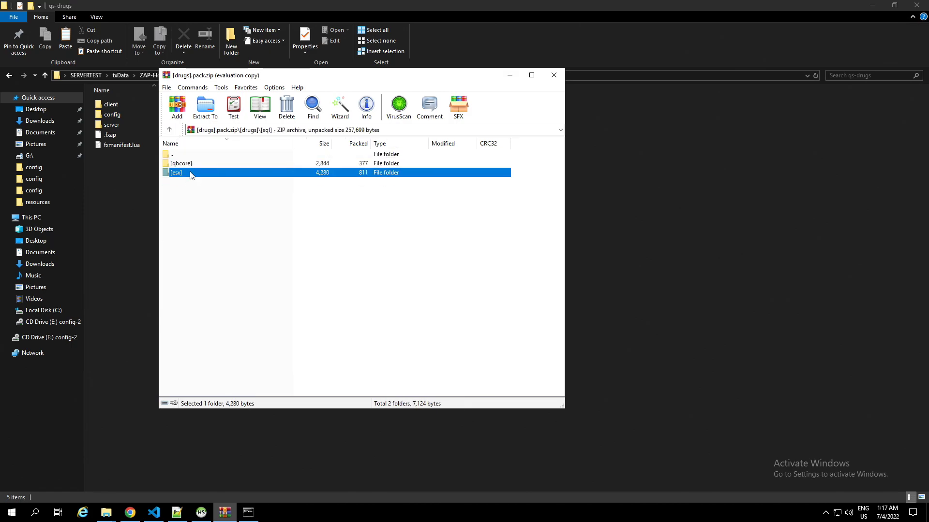
double_click(176, 173)
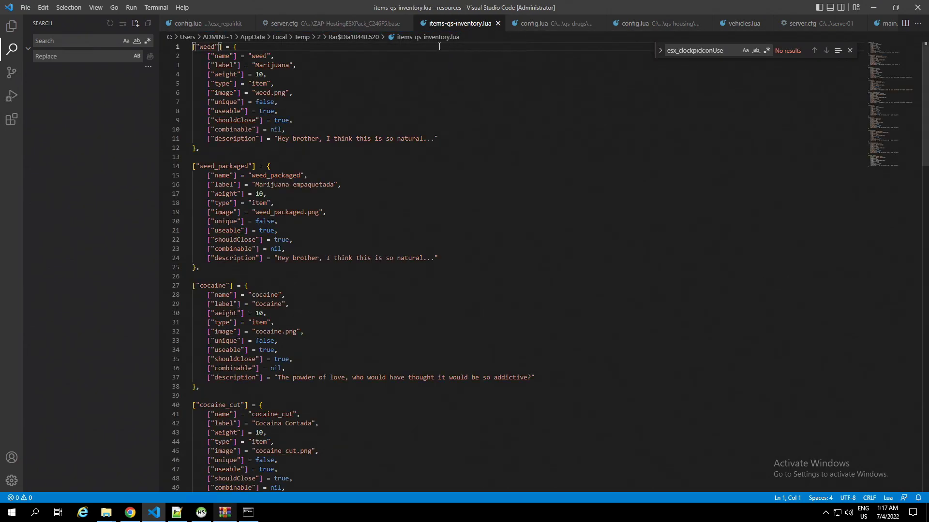
Review and copy every drug item definition from items-qs-inventory.lua, then return to Explorer.
scroll("down", 3)
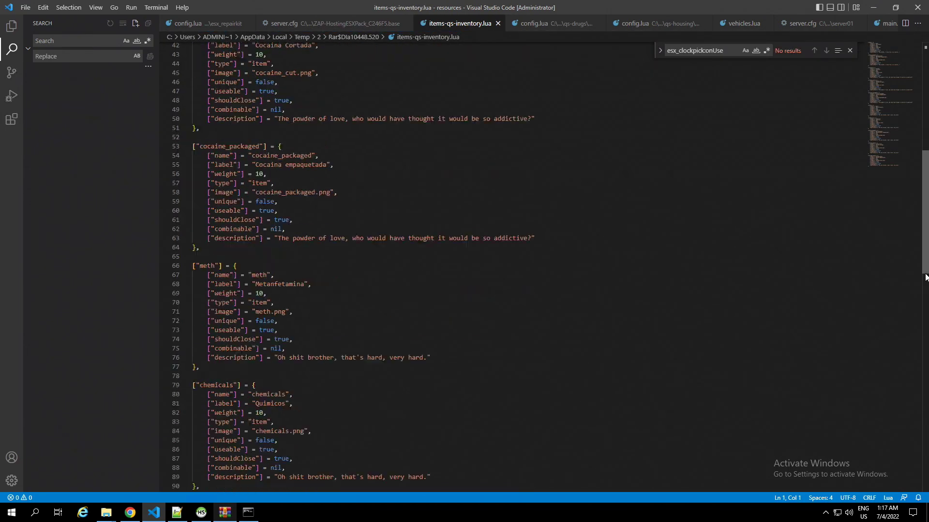
scroll("down", 3)
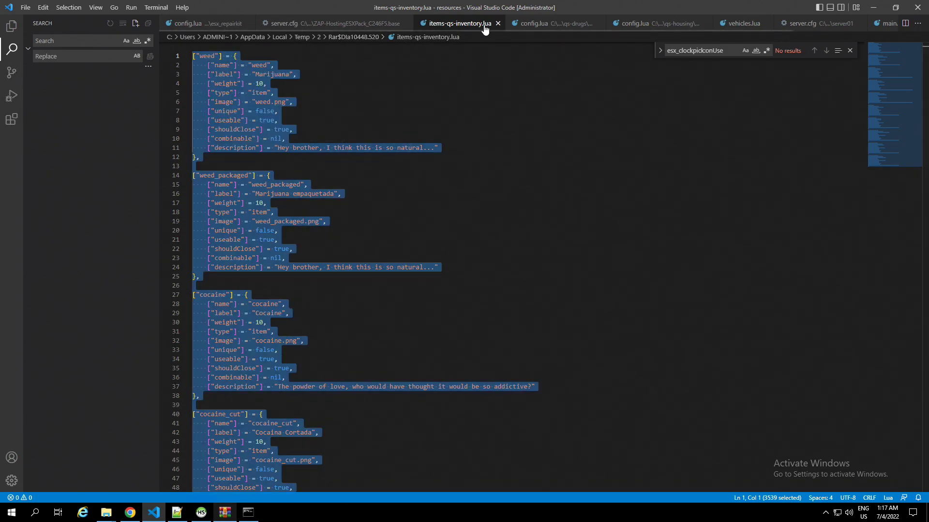
left_click(303, 23)
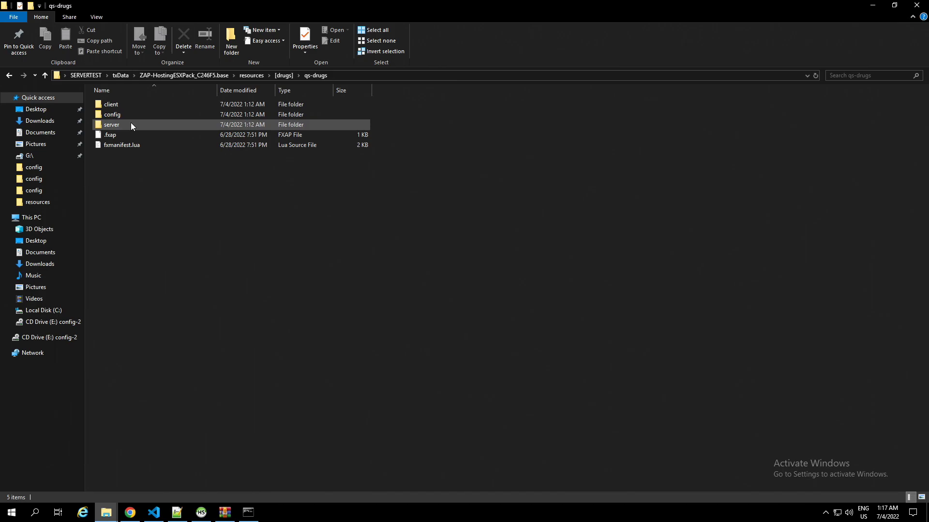
Check the qs-drugs config.lua, then open config_items.lua from [inventory]\qs-core\config.
double_click(112, 115)
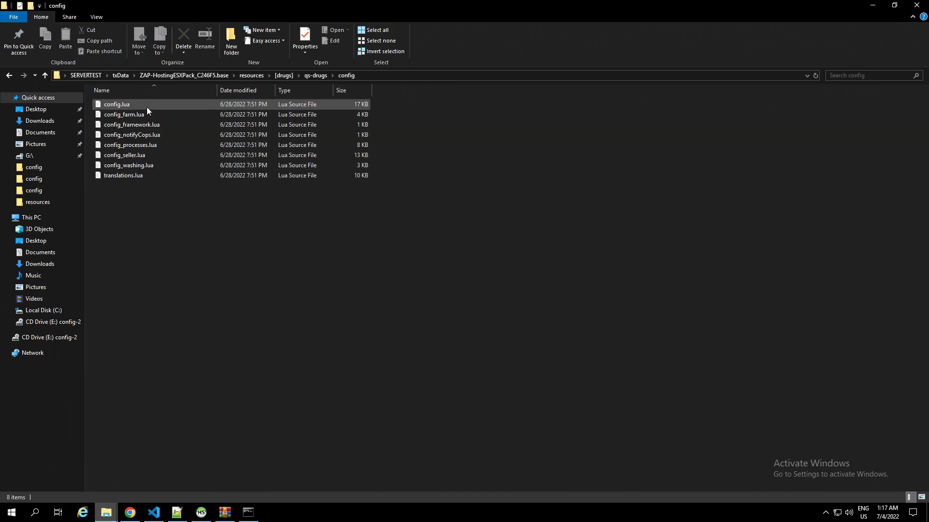
left_click(283, 75)
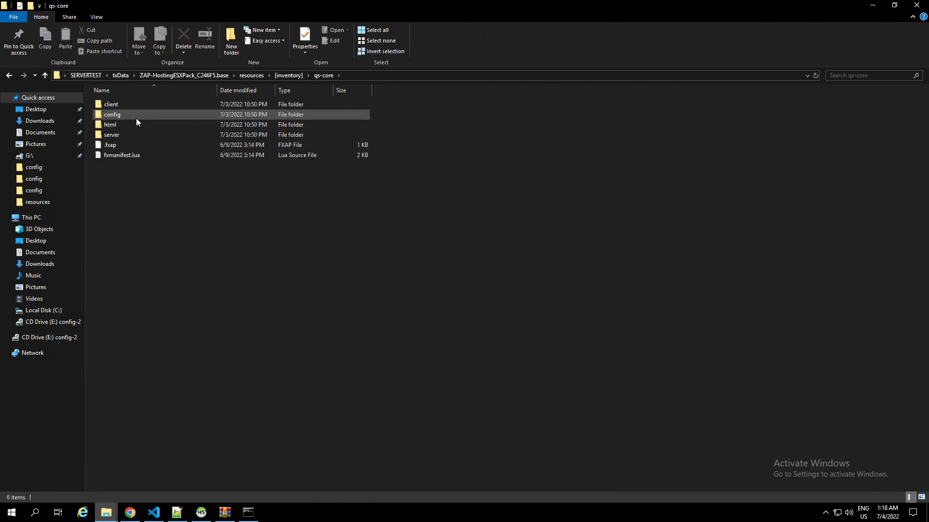
double_click(112, 114)
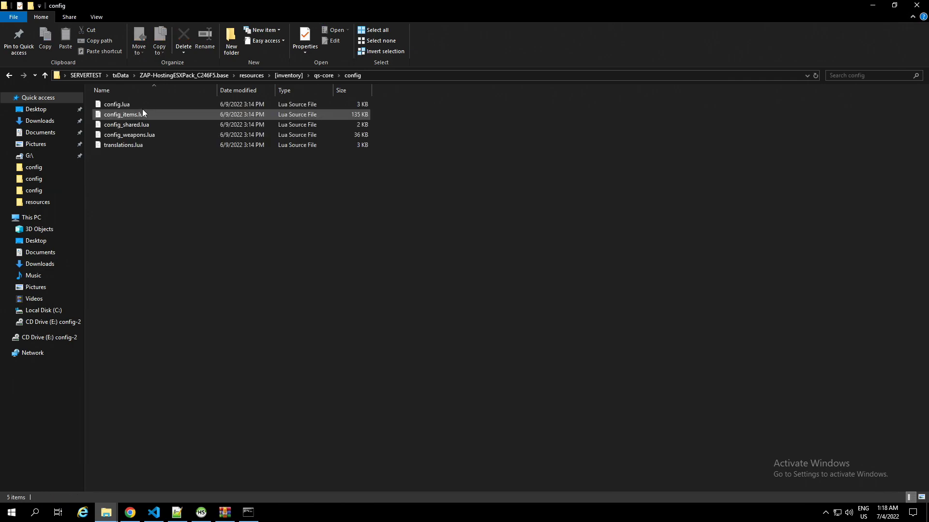
left_click(125, 115)
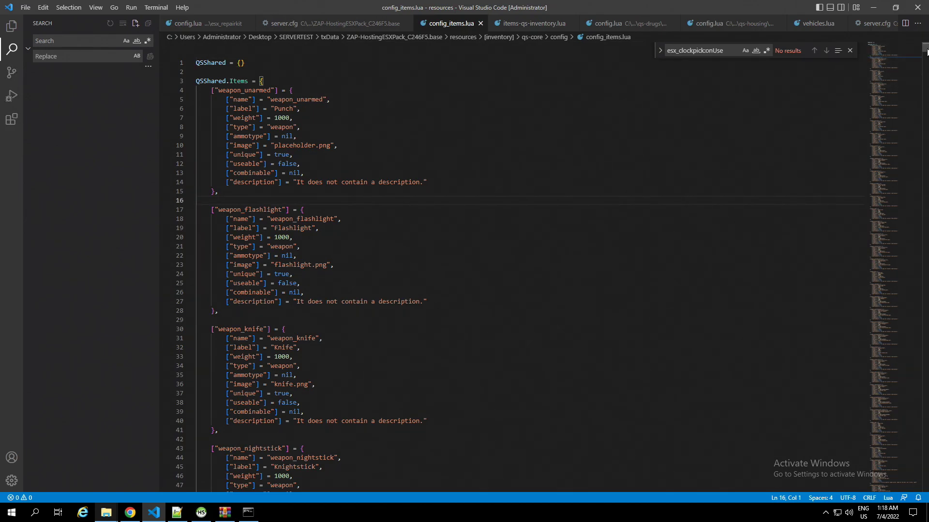
Paste the drug items (weed, cocaine, packaged money) after weapon_unarmed in config_items.lua and save.
scroll("down", 3)
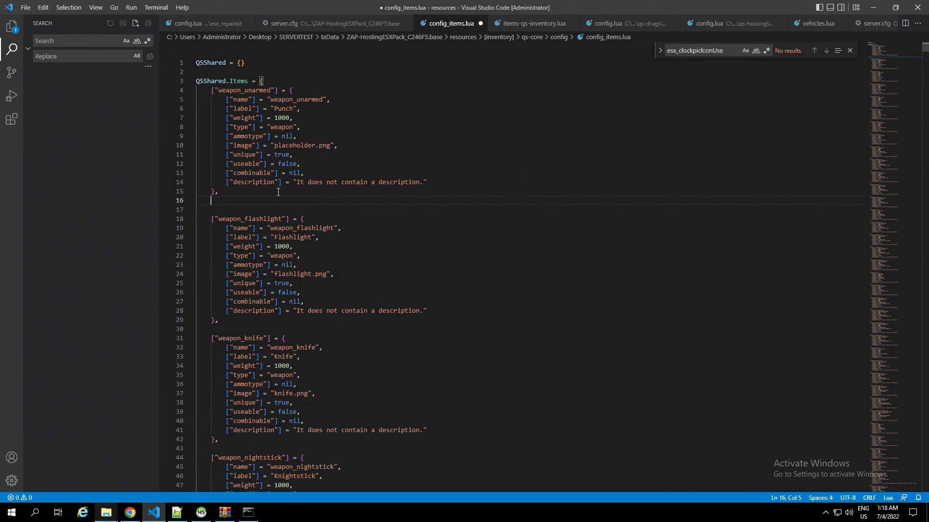
scroll("down", 3)
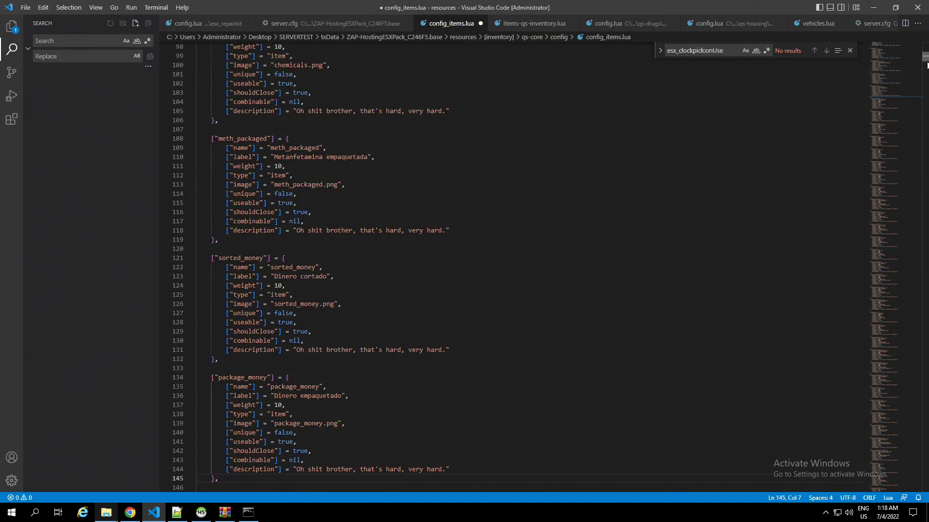
scroll("down", 3)
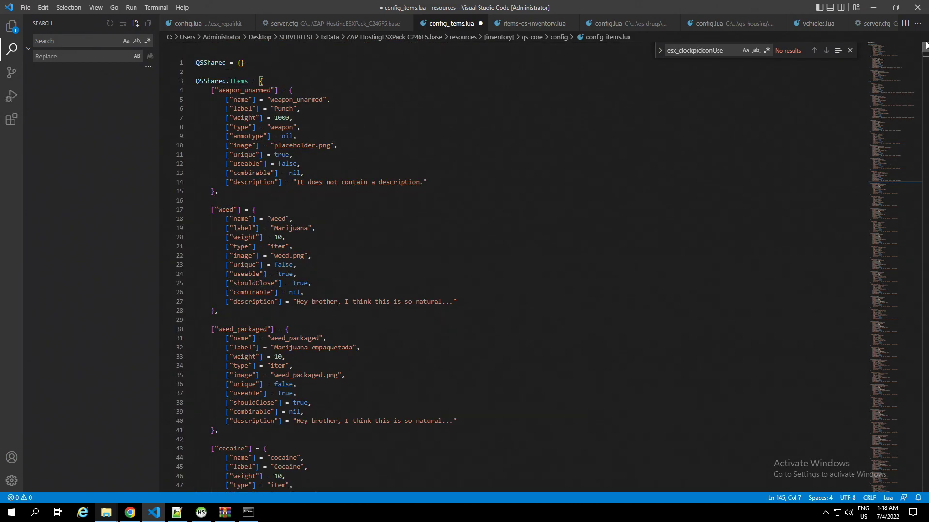
scroll("down", 3)
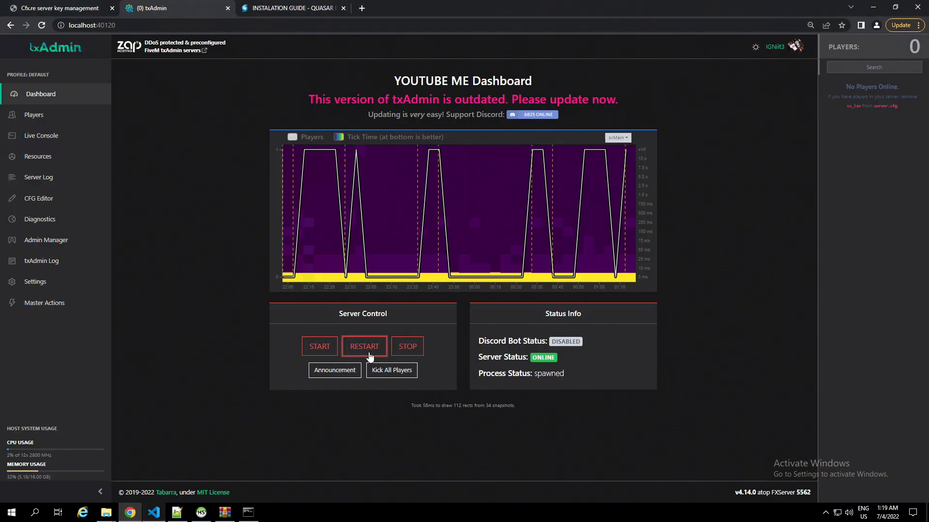
Restart the server from the txAdmin Dashboard so qs-drugs starts with ESX Legacy.
left_click(364, 347)
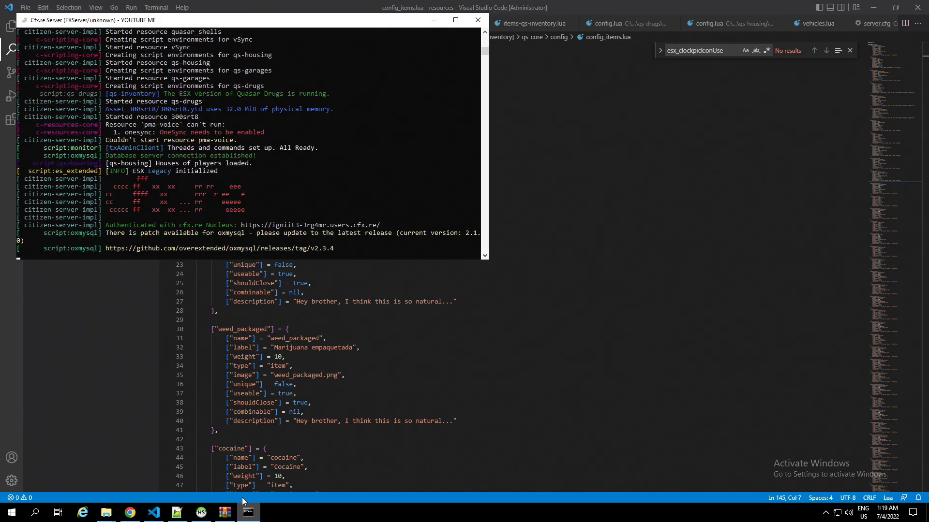
mouse_move(311, 440)
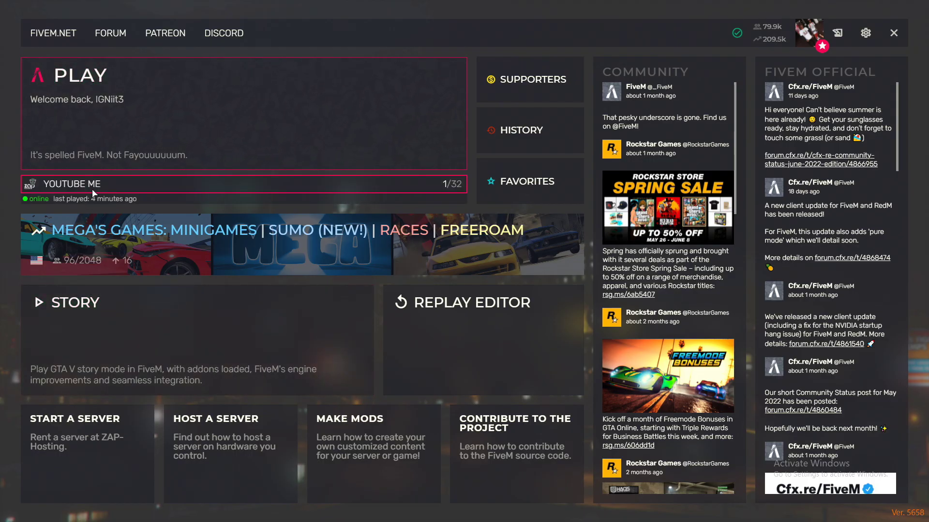
Connect to the YOUTUBE ME server from the FiveM main menu.
left_click(88, 183)
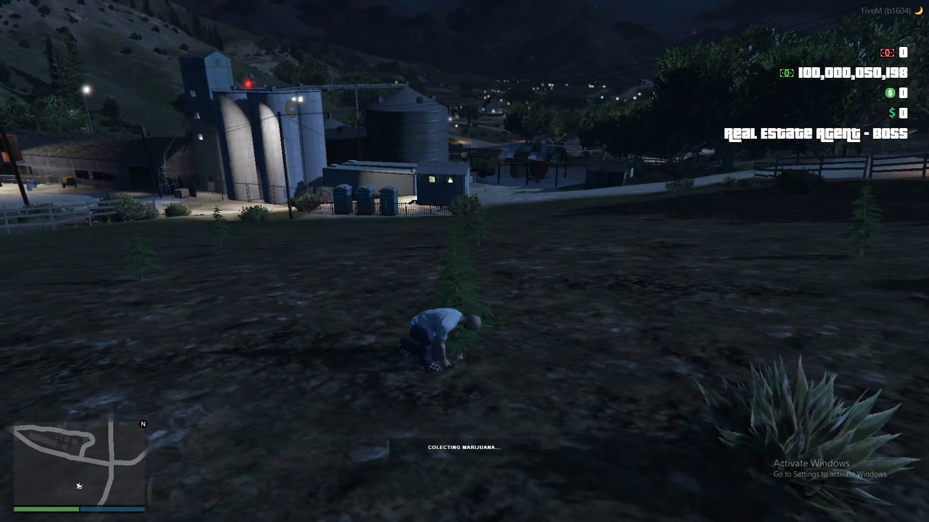
Collect marijuana from the field plants and meth from the barrels, then bring up the F8 console.
key("tab")
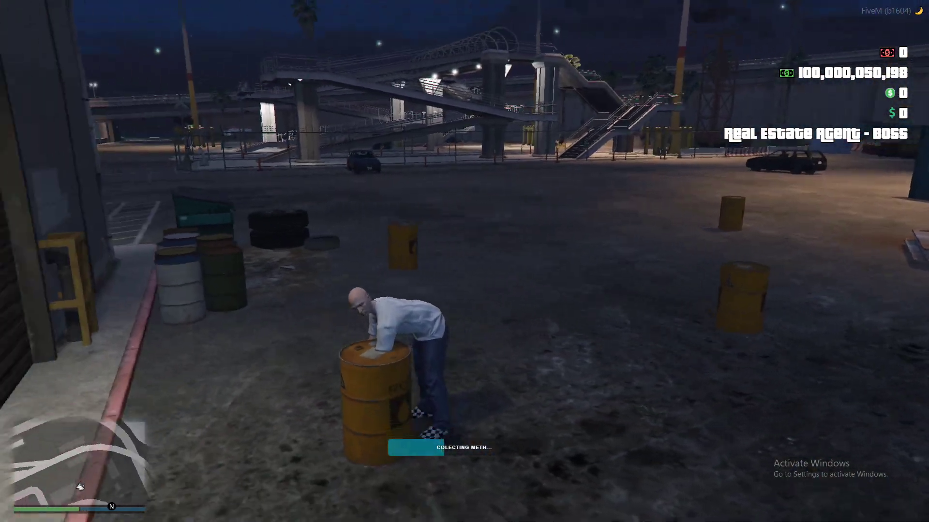
key("F8")
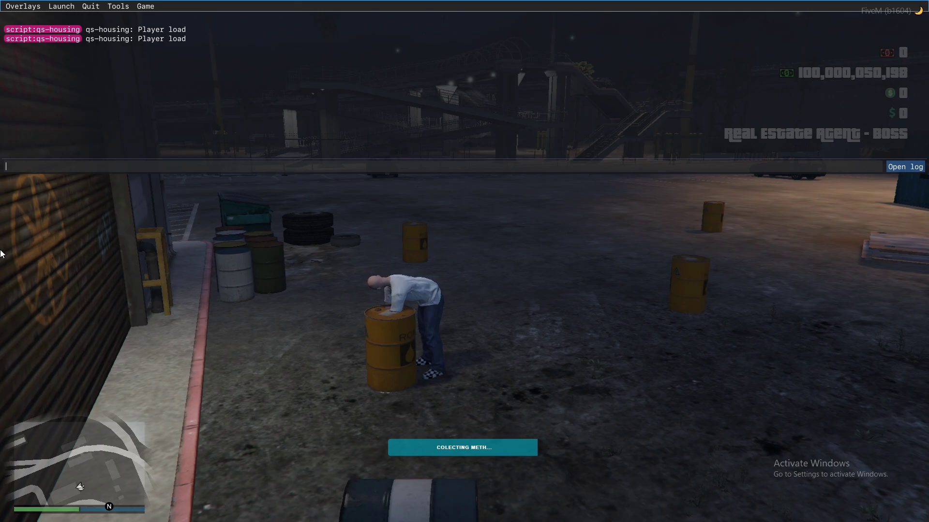